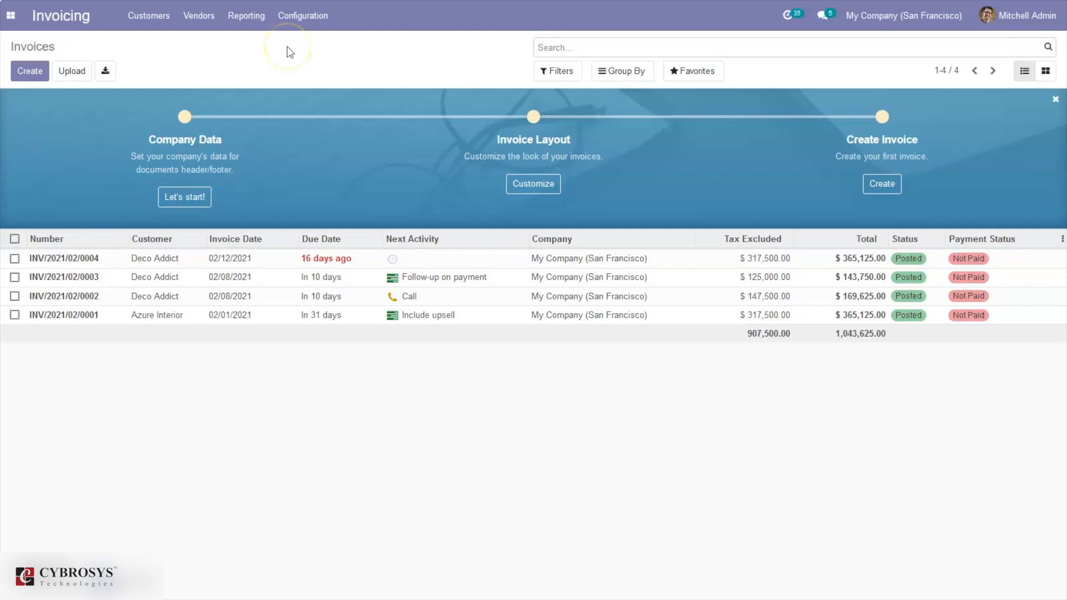
- Browse the Configuration, Reporting and Vendors menus, then open the Incoterms list
click(303, 15)
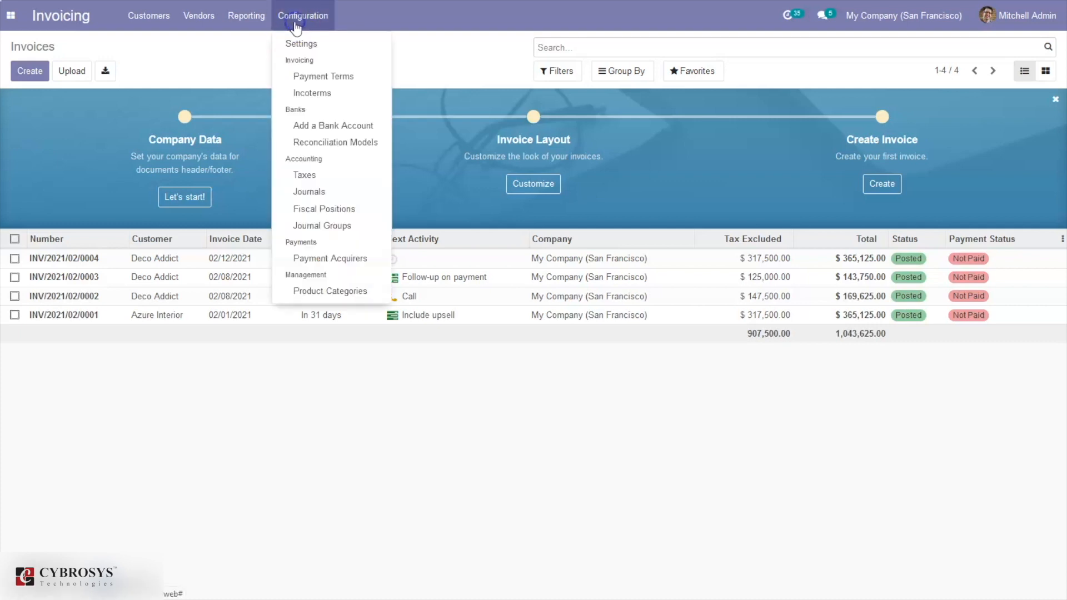
click(246, 15)
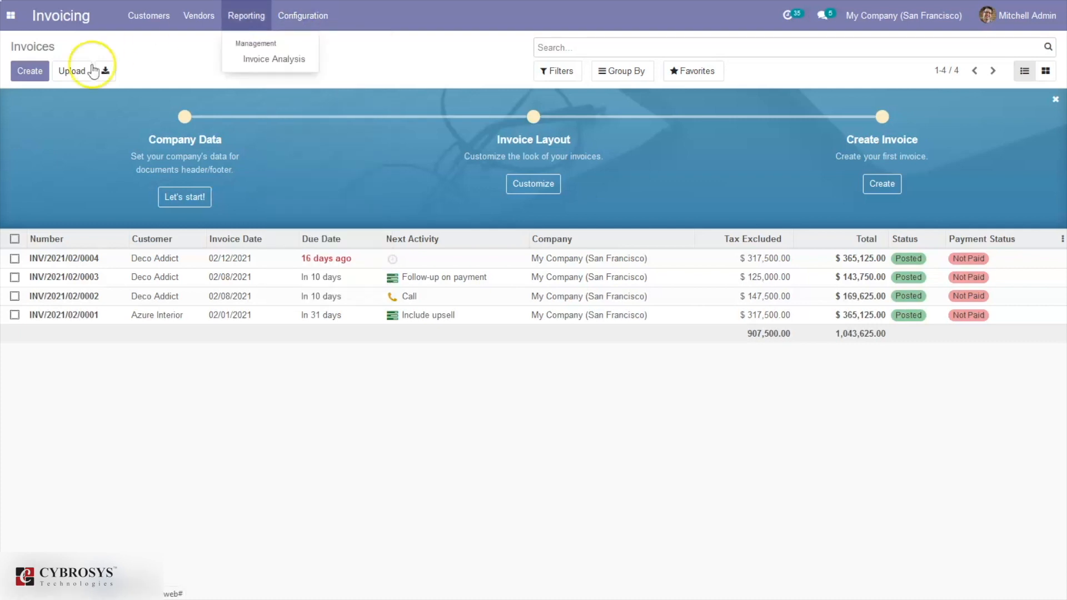
click(198, 64)
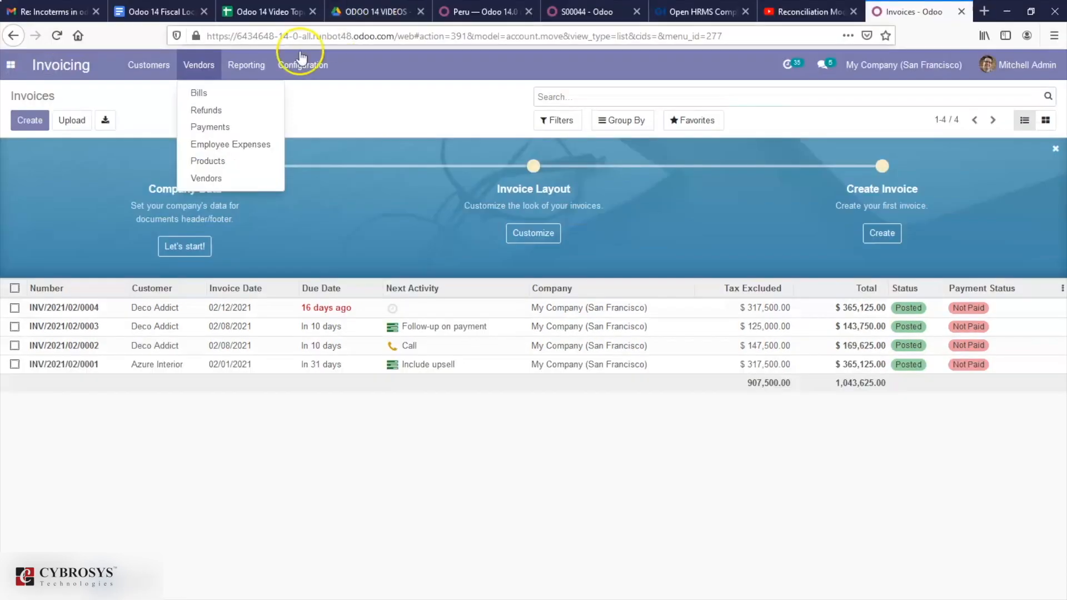
click(303, 64)
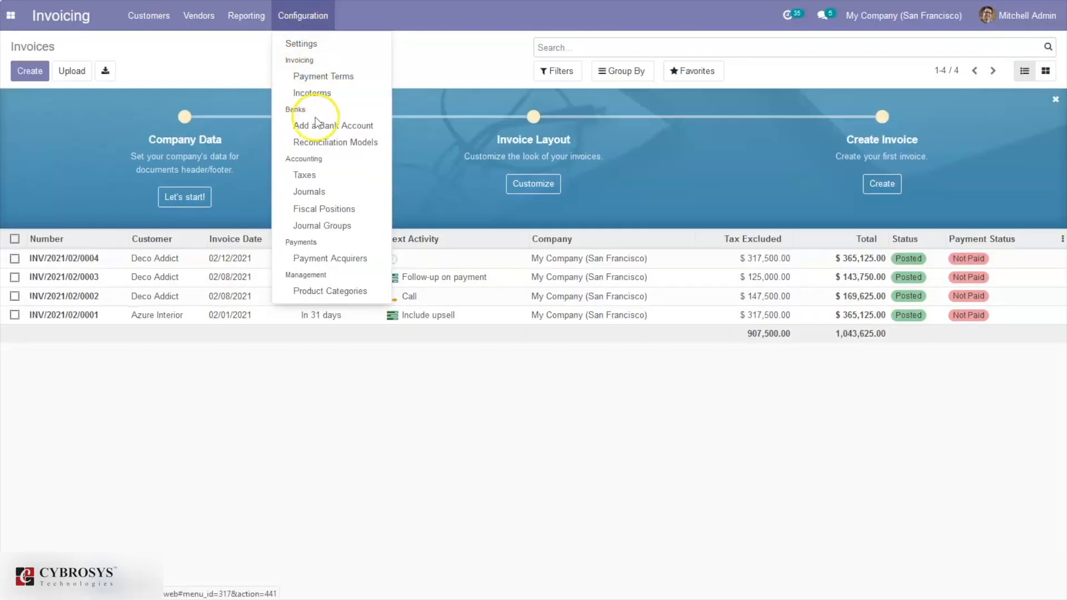
click(315, 92)
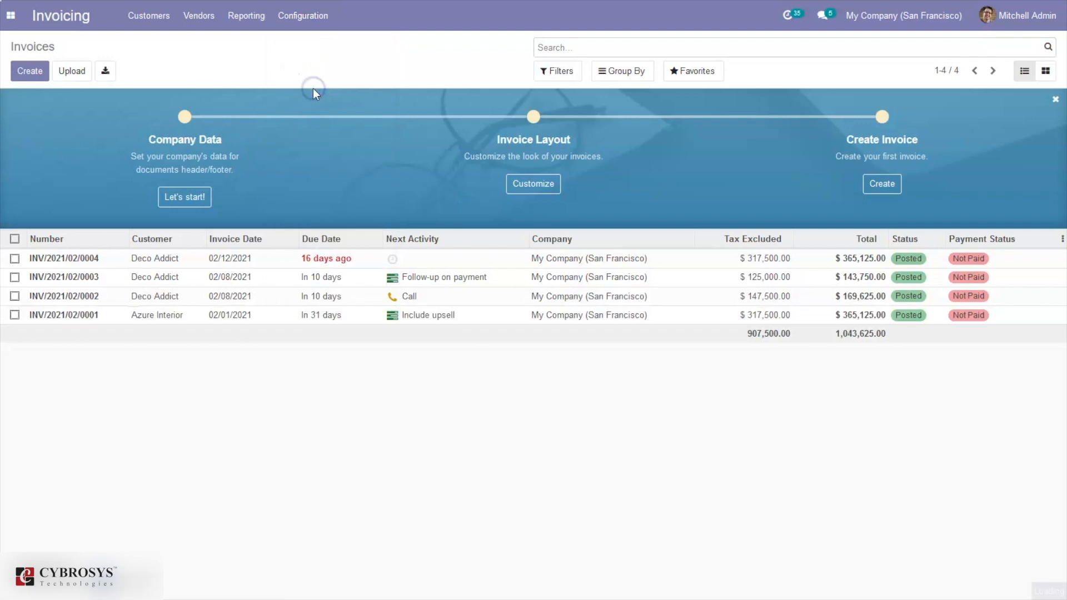
click(303, 15)
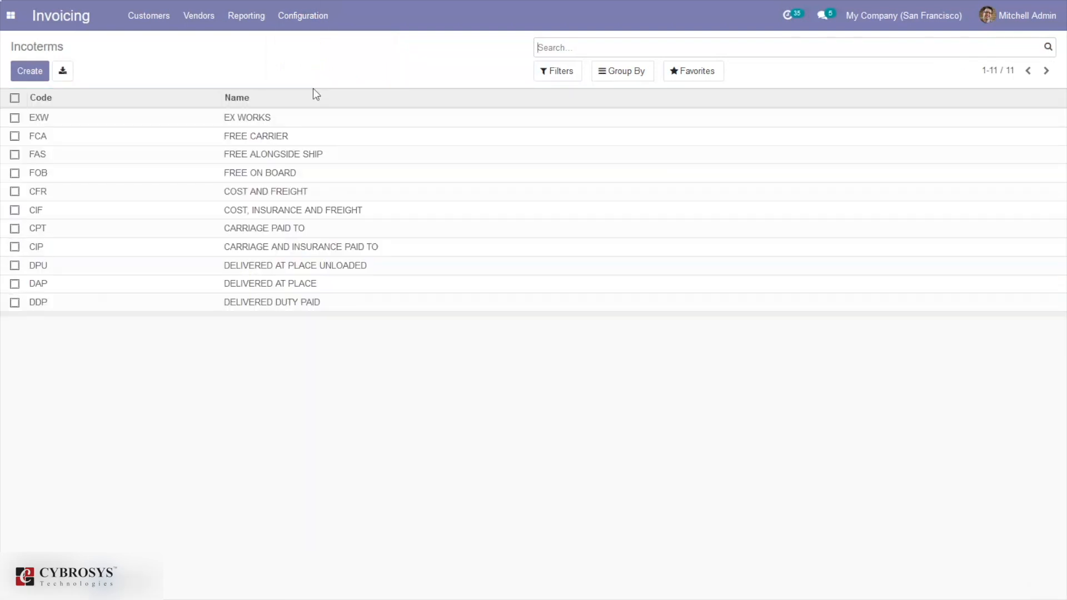
mouse_move(126, 137)
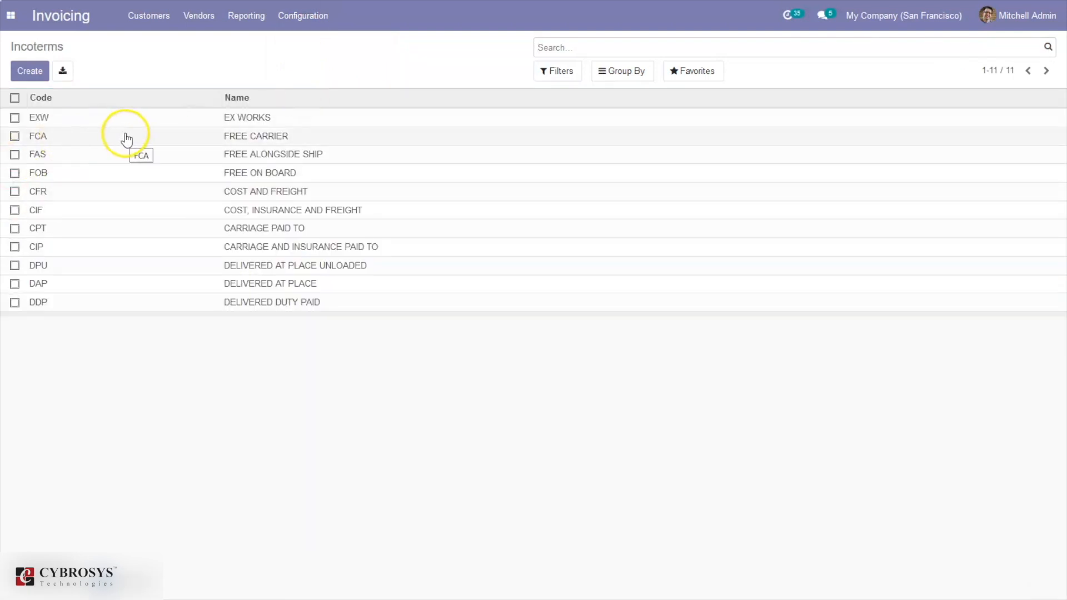
mouse_move(149, 378)
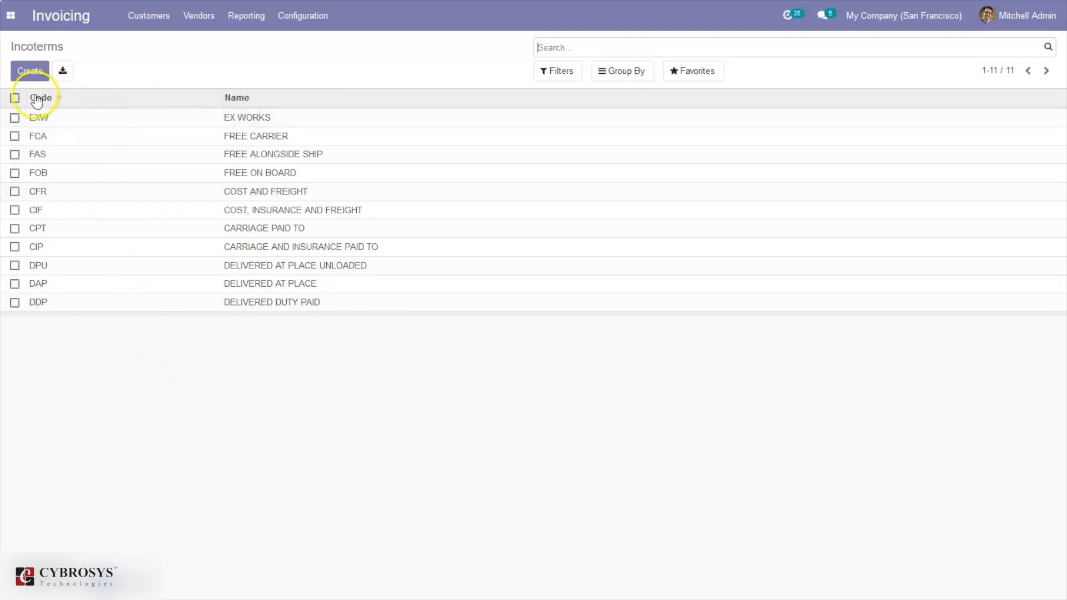
mouse_move(261, 112)
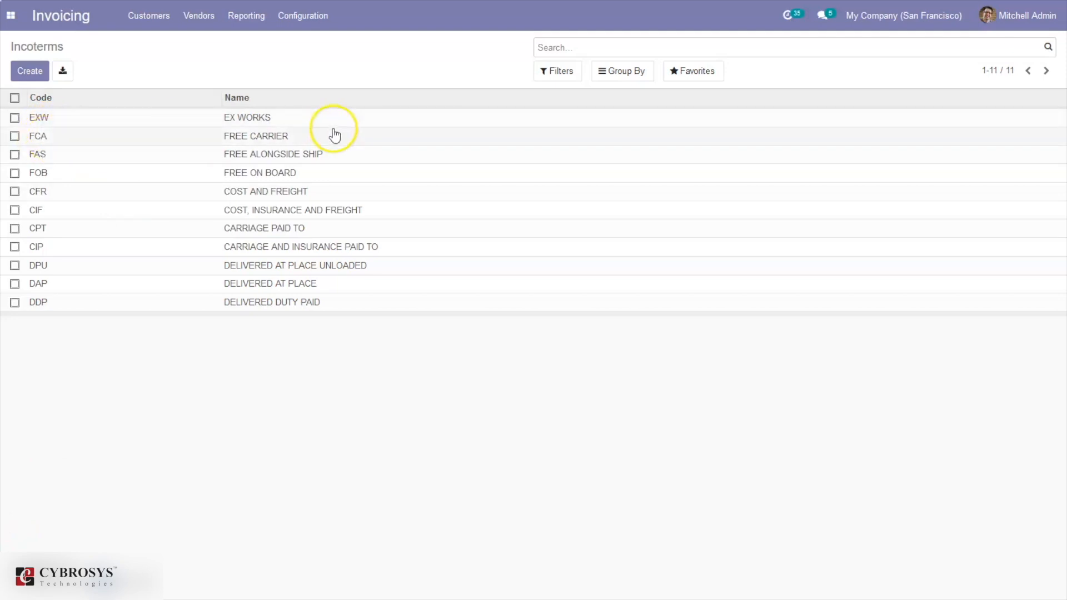
mouse_move(175, 172)
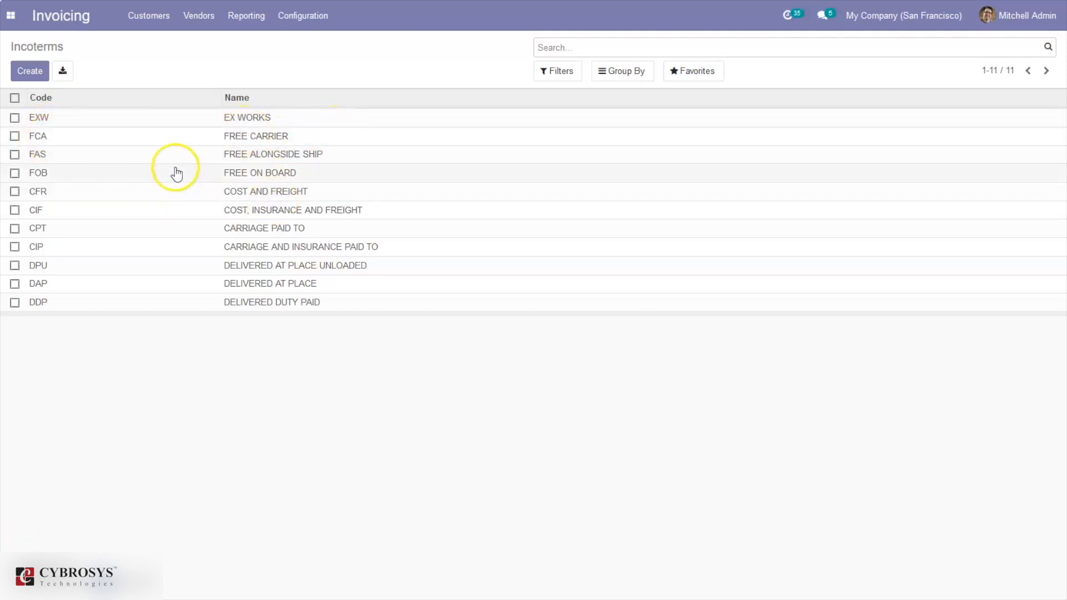
mouse_move(52, 174)
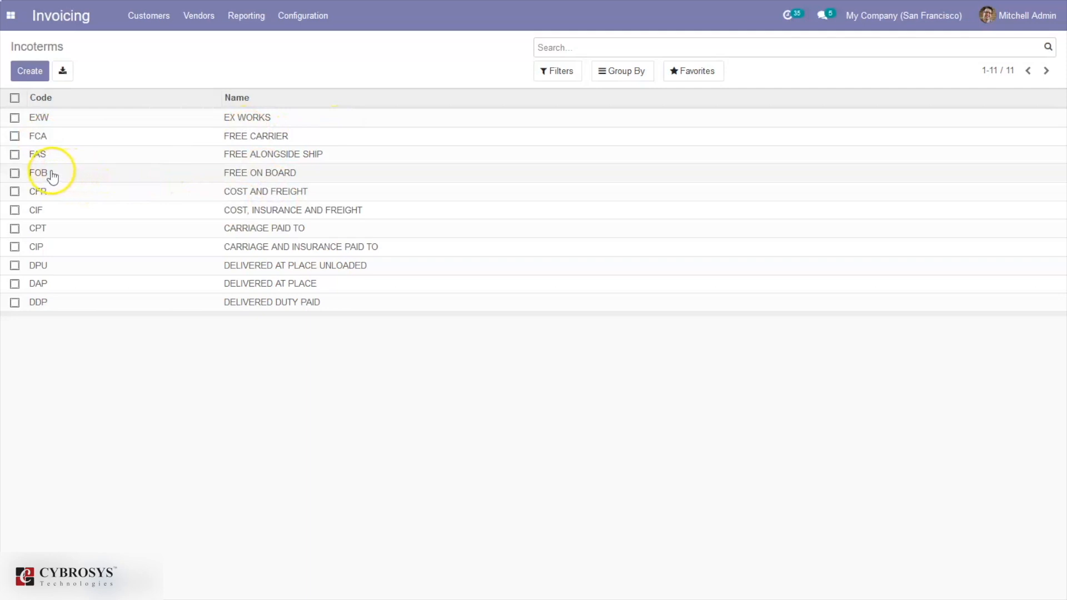
mouse_move(264, 270)
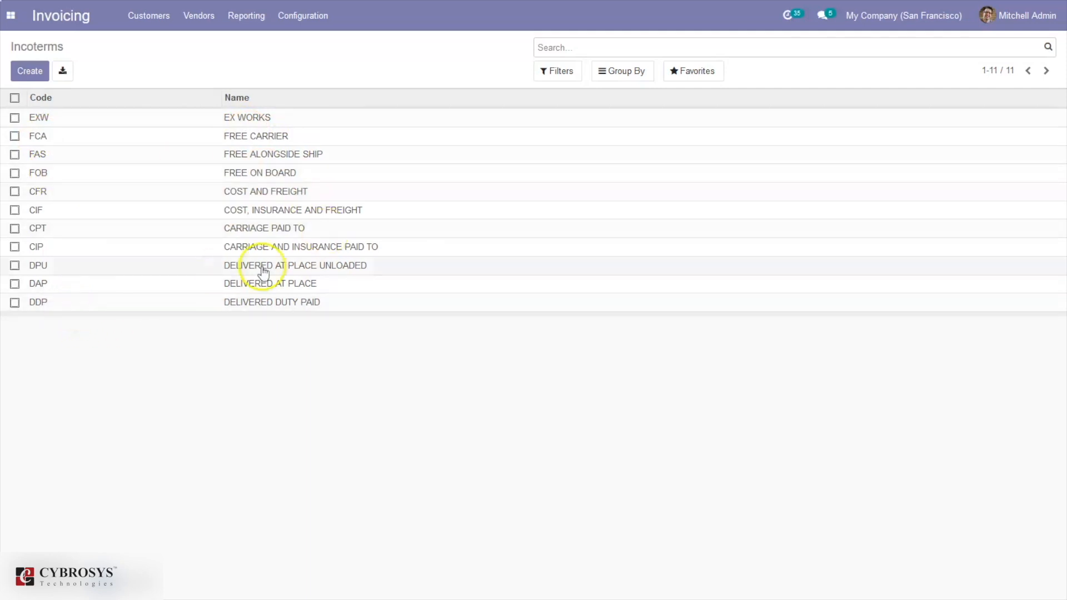
mouse_move(306, 303)
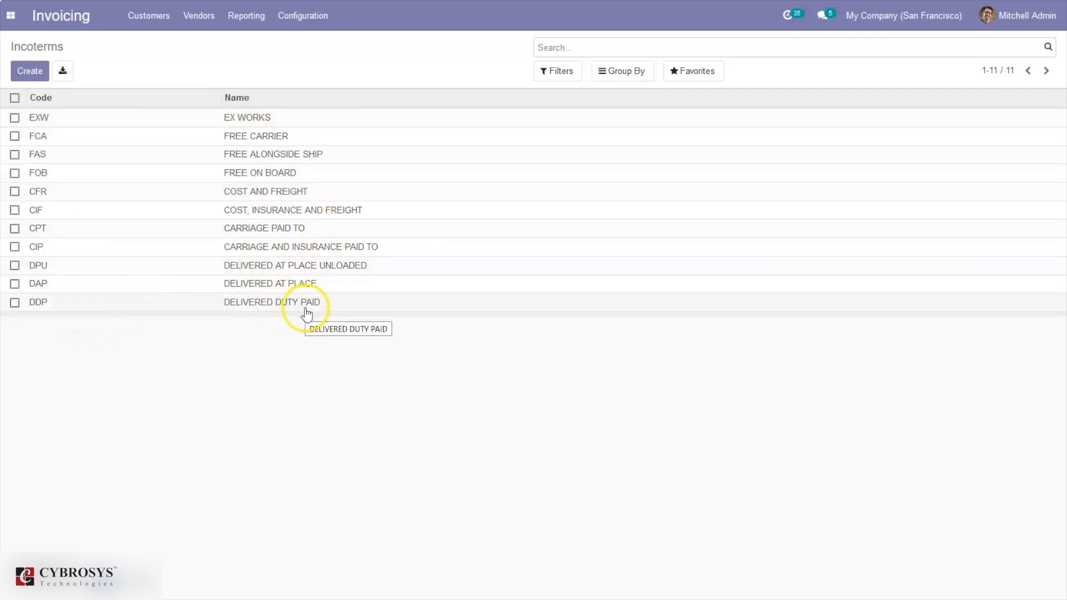
mouse_move(230, 306)
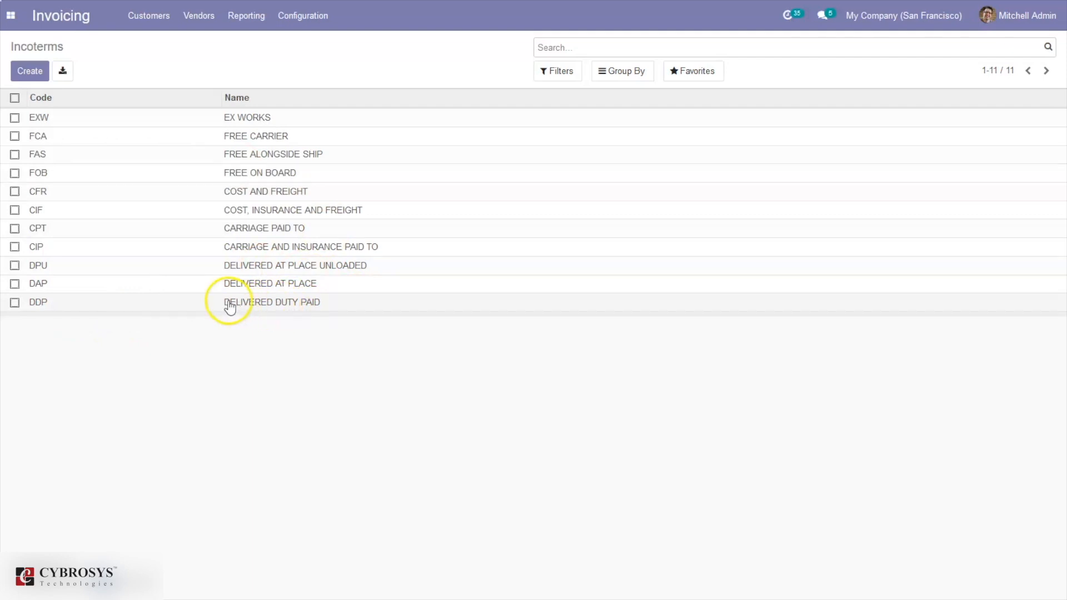
mouse_move(161, 307)
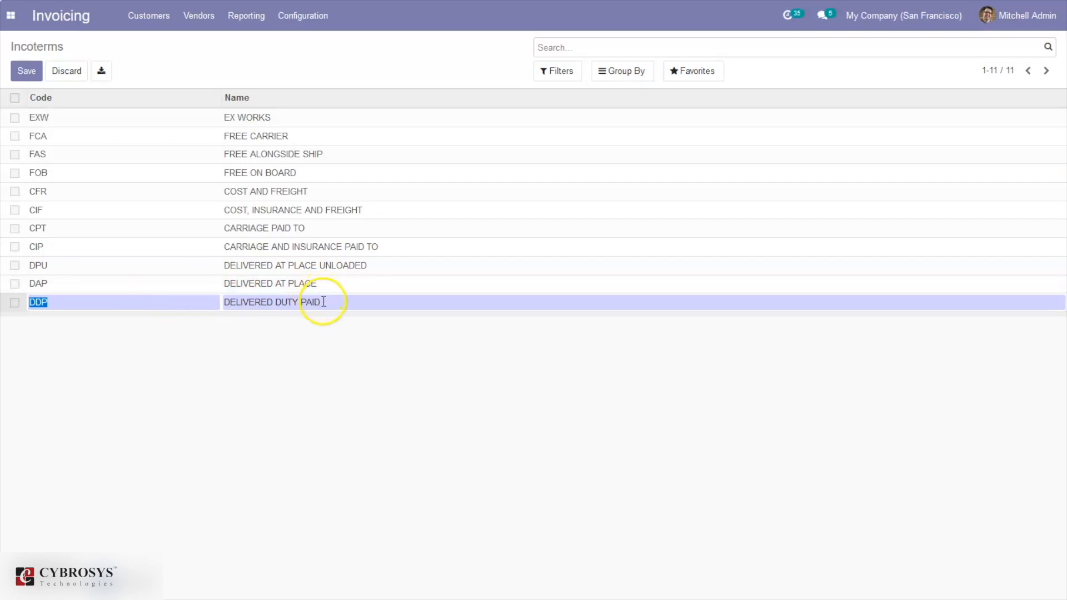
mouse_move(323, 302)
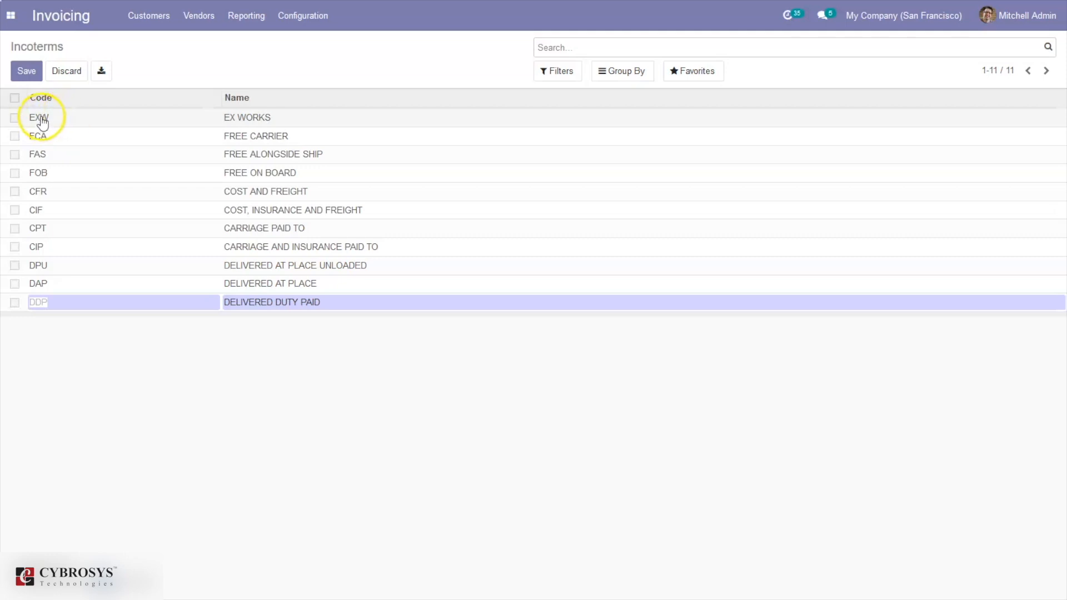
mouse_move(228, 66)
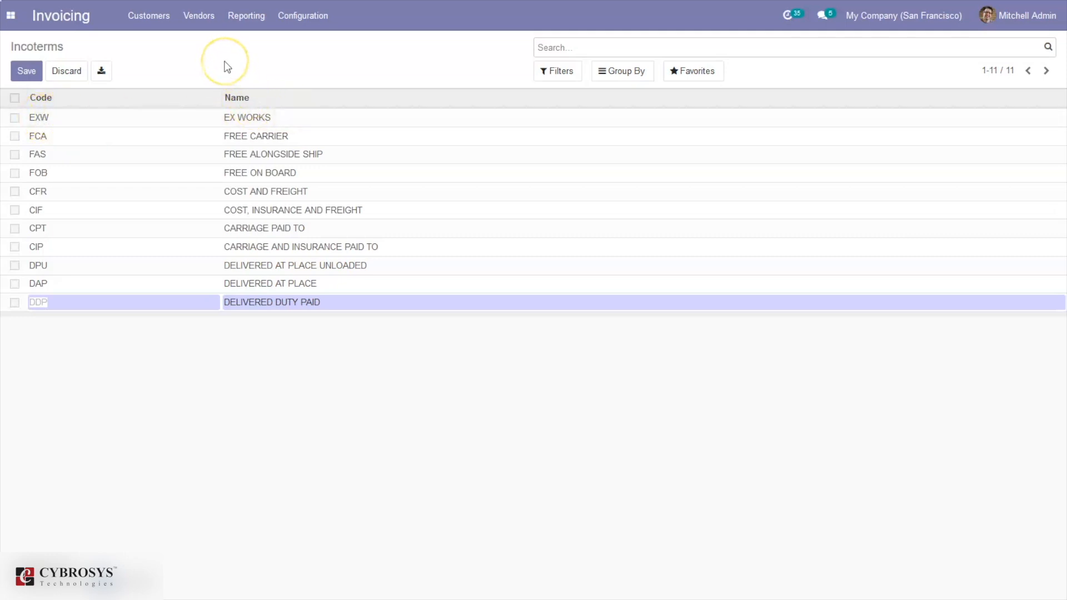
mouse_move(228, 66)
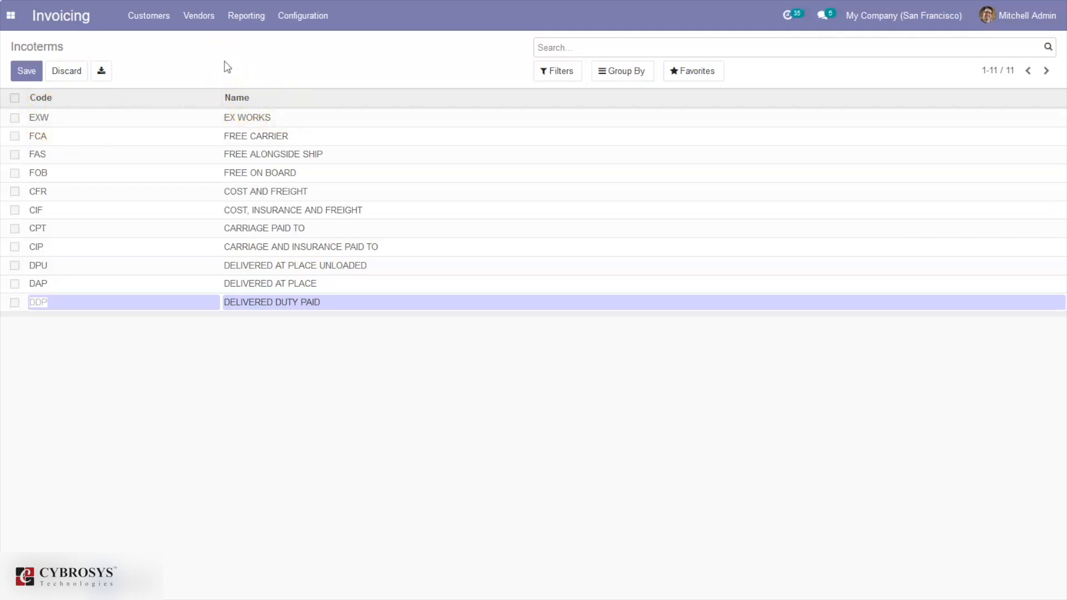
mouse_move(221, 73)
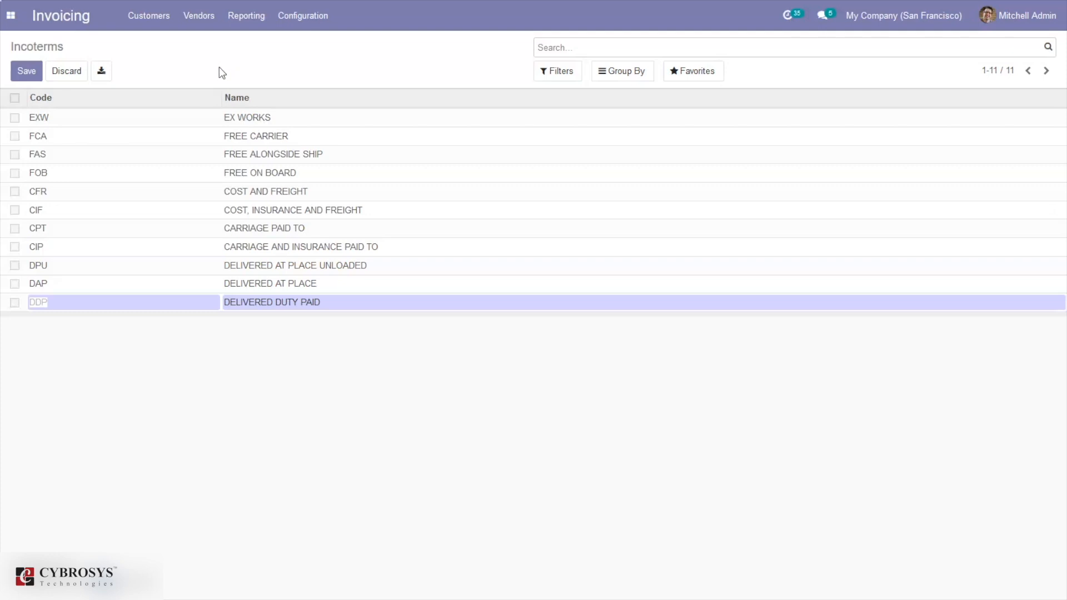
mouse_move(221, 85)
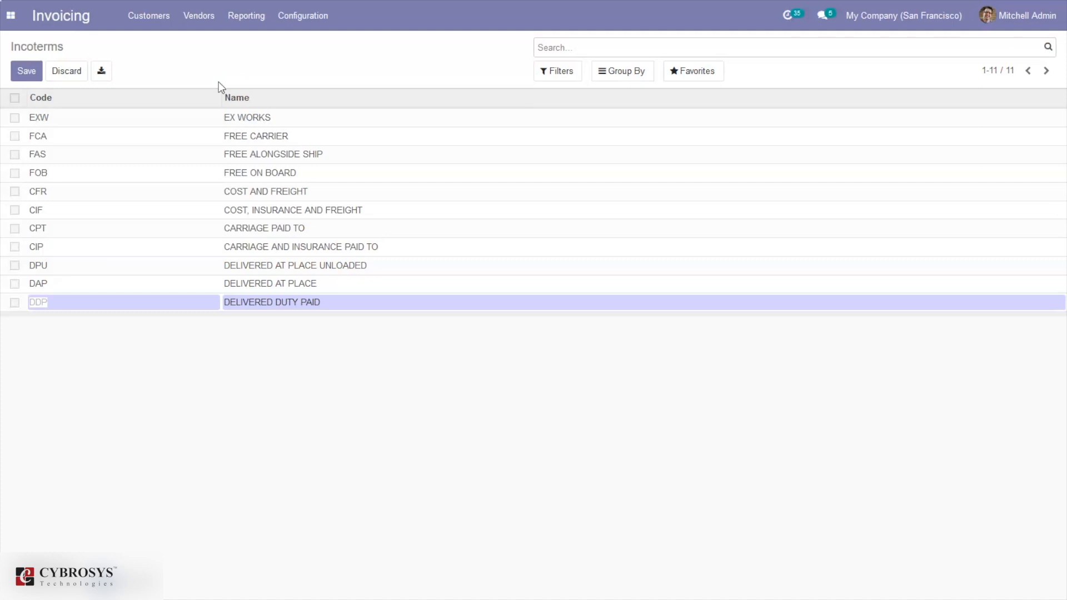
mouse_move(200, 100)
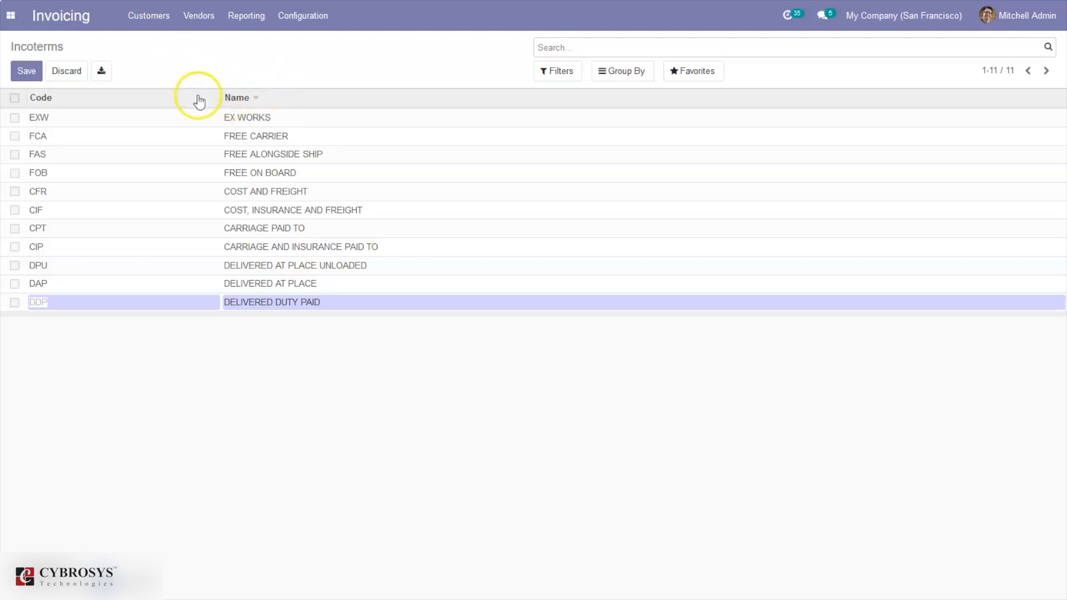
mouse_move(48, 120)
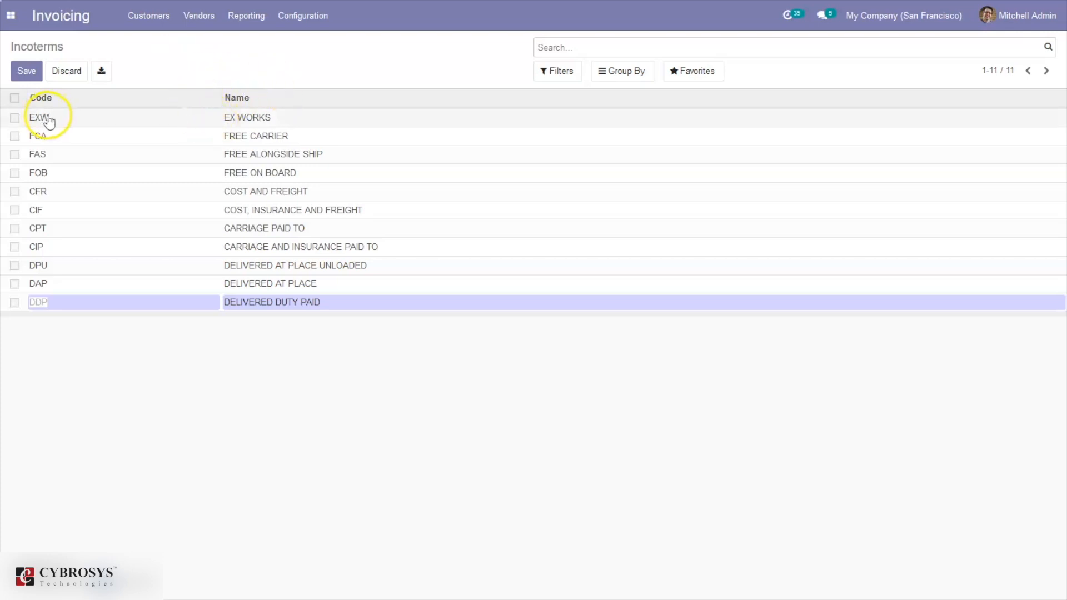
mouse_move(71, 121)
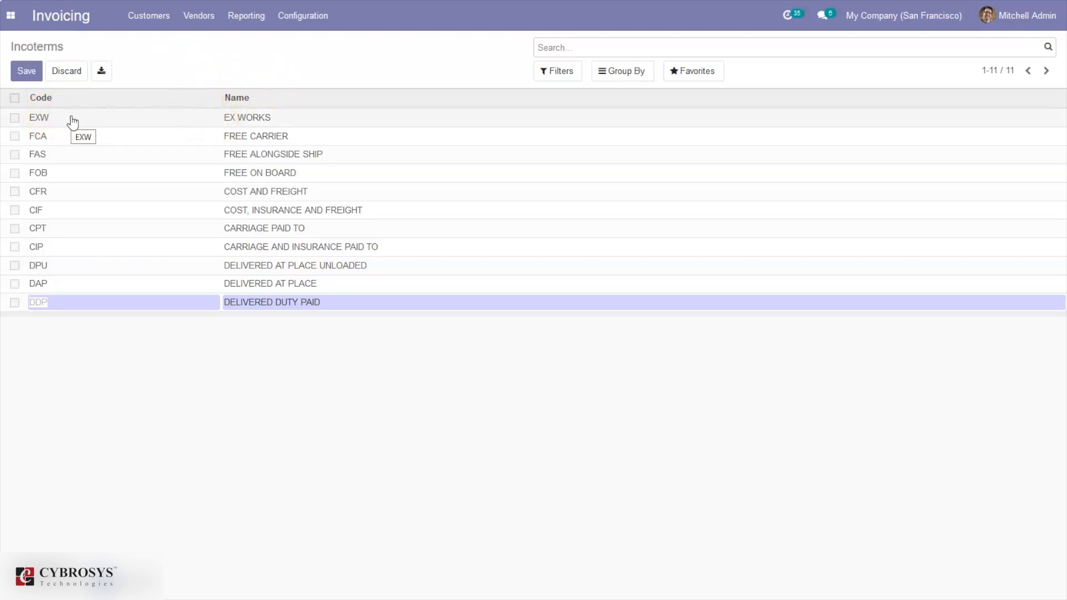
mouse_move(114, 143)
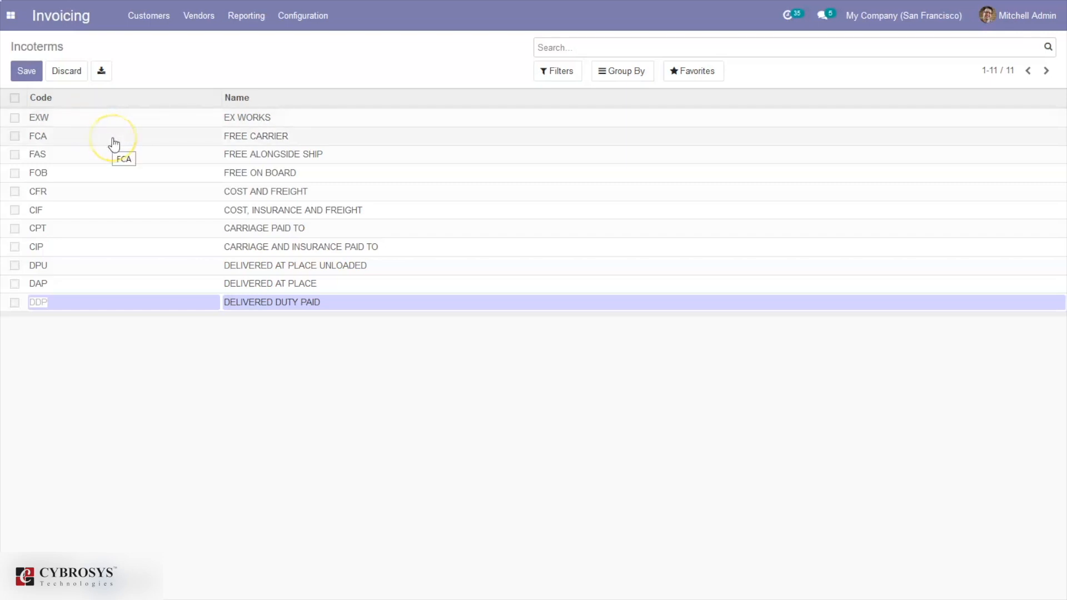
mouse_move(124, 282)
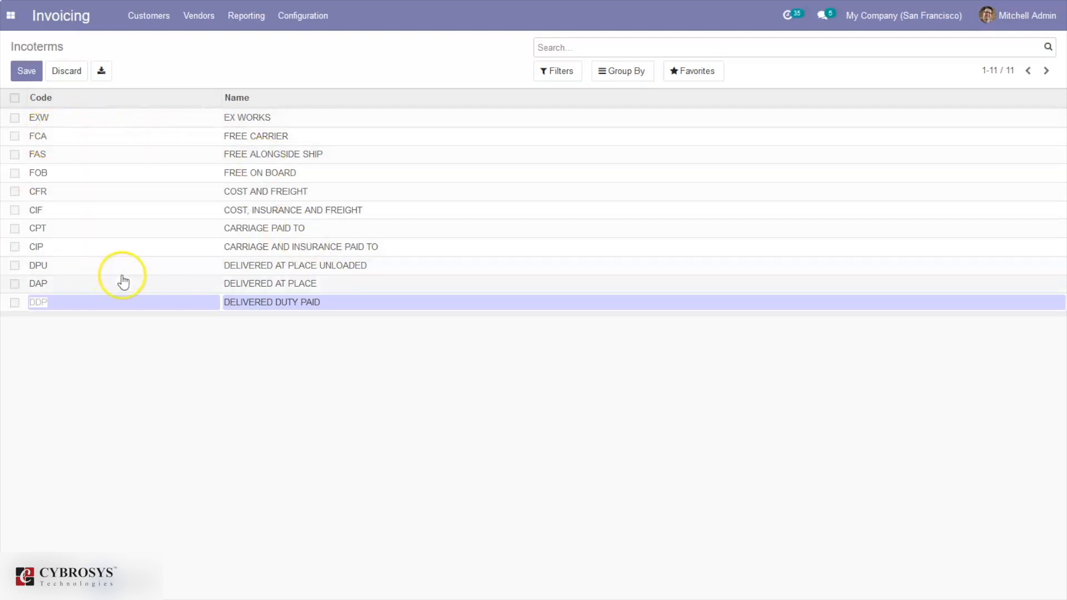
mouse_move(266, 396)
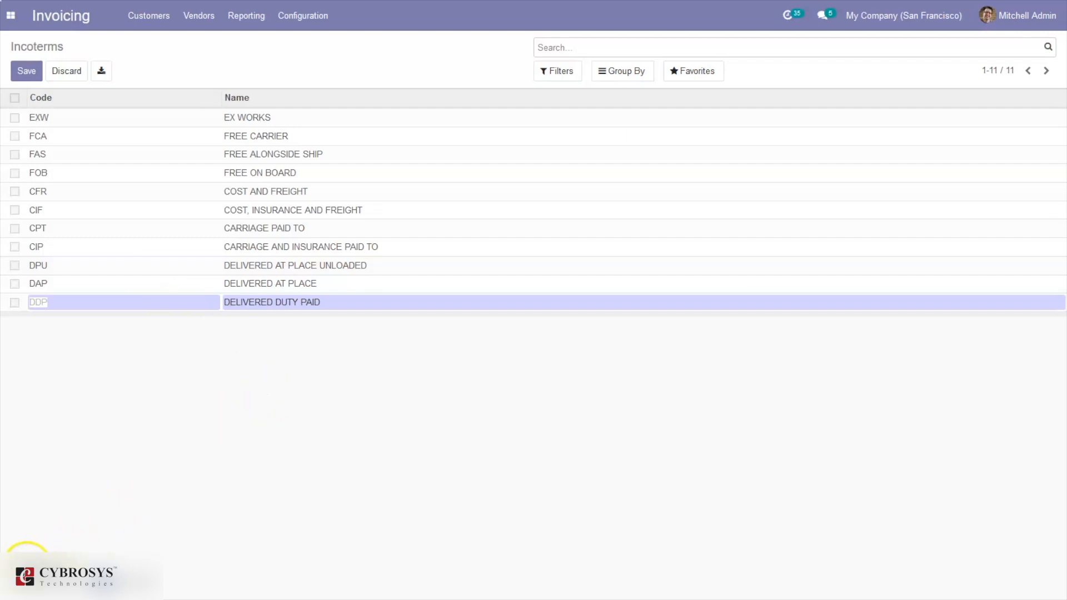
mouse_move(73, 503)
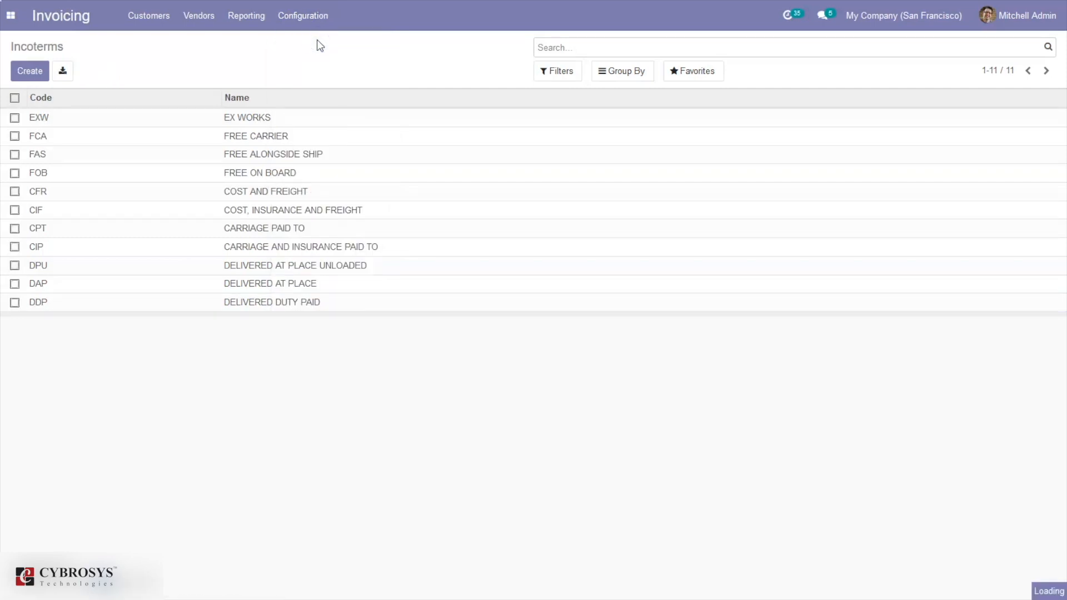
- Filter settings by 'incot' and open the Default Incoterm dropdown
click(303, 15)
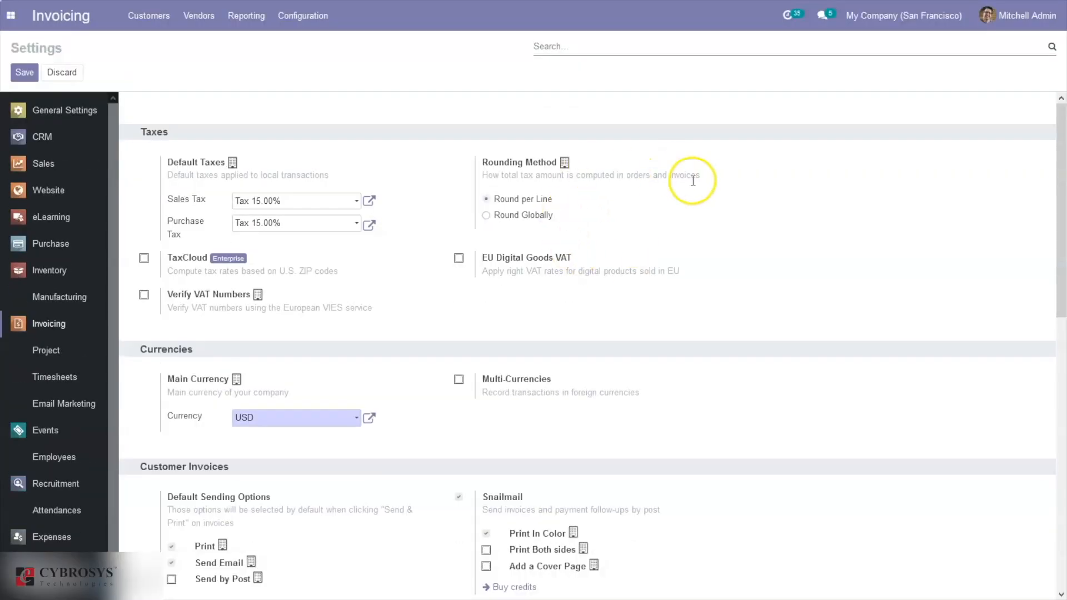
text(incot)
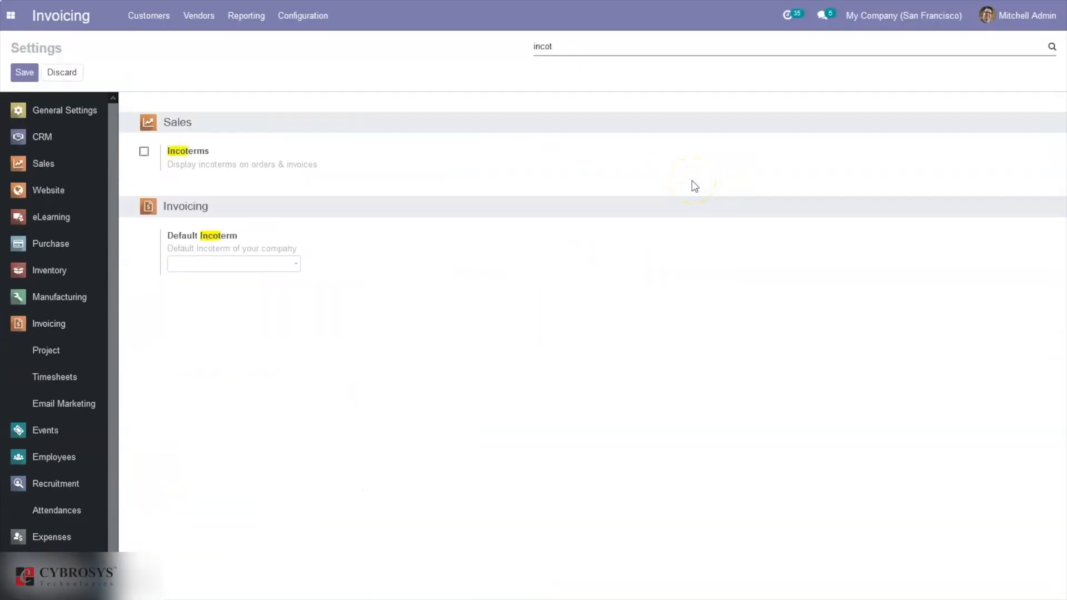
mouse_move(199, 263)
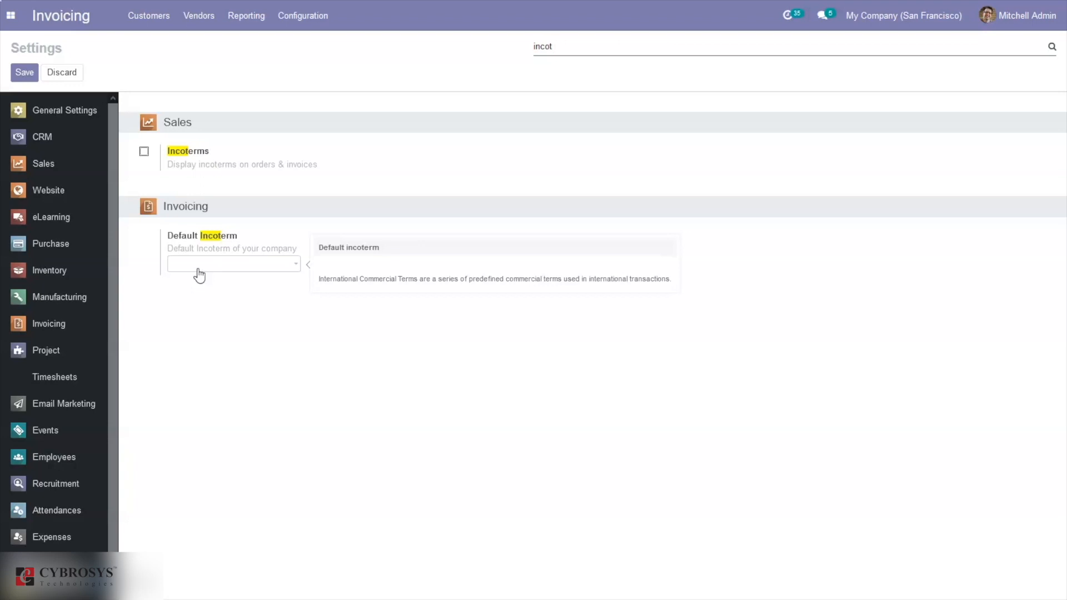
click(231, 264)
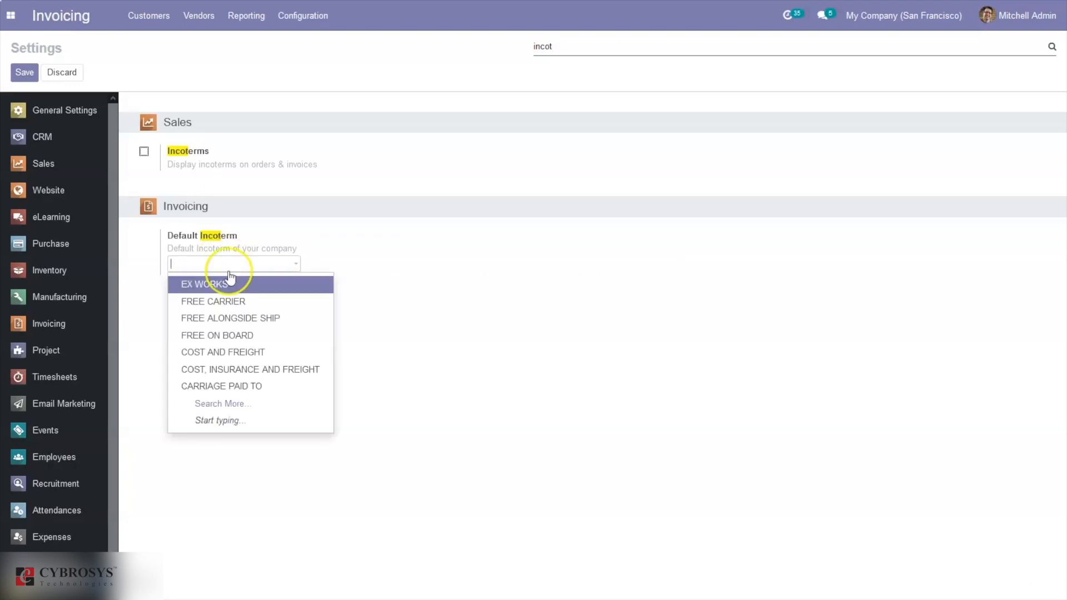
mouse_move(216, 318)
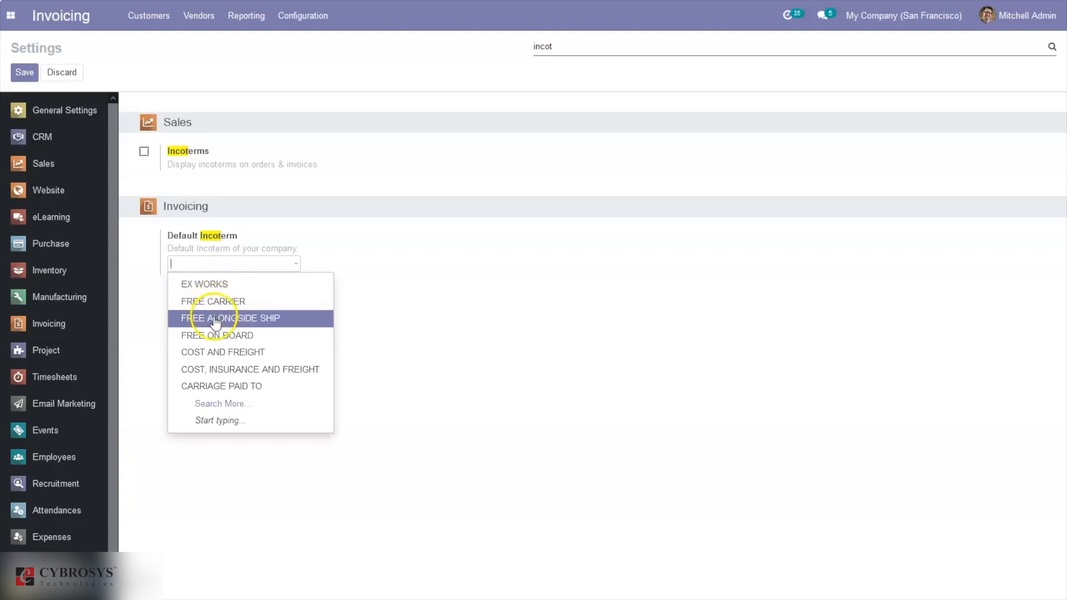
- Choose FREE CARRIER as Default Incoterm, inspect its record, and close it unchanged
click(213, 301)
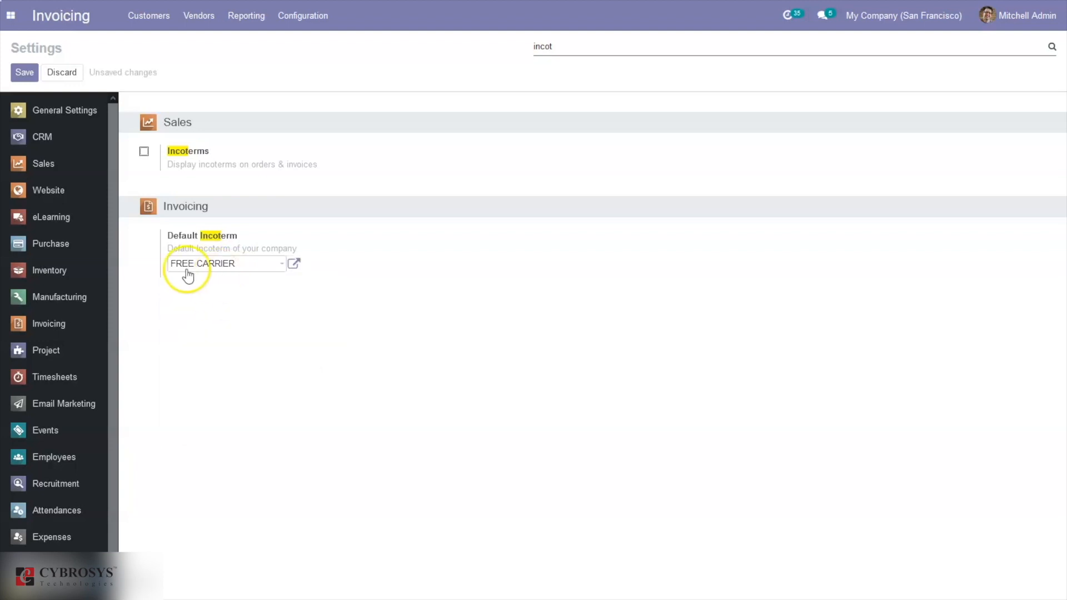
mouse_move(294, 264)
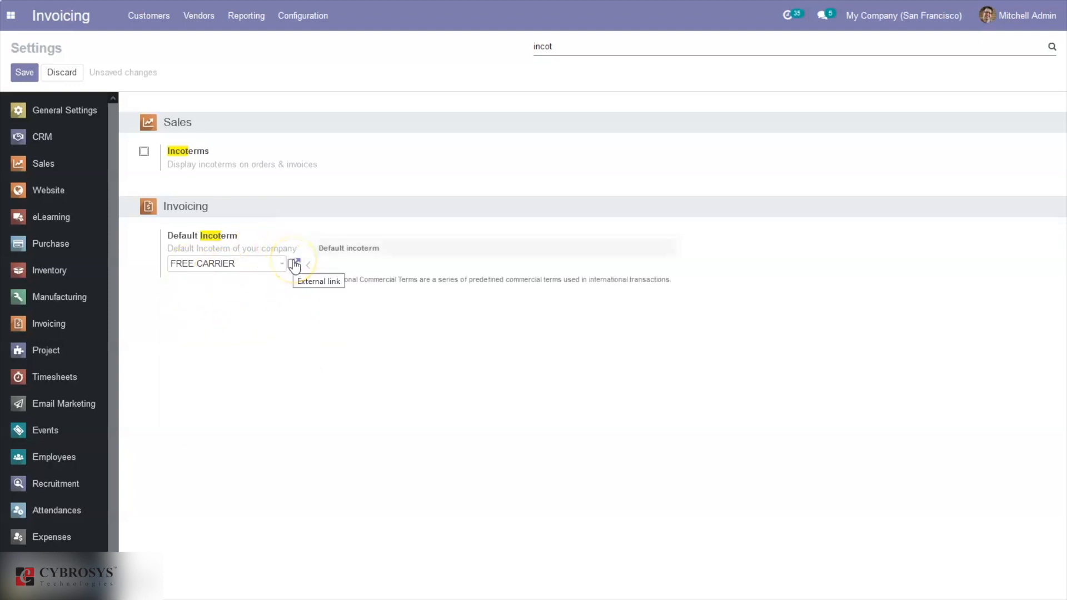
click(294, 264)
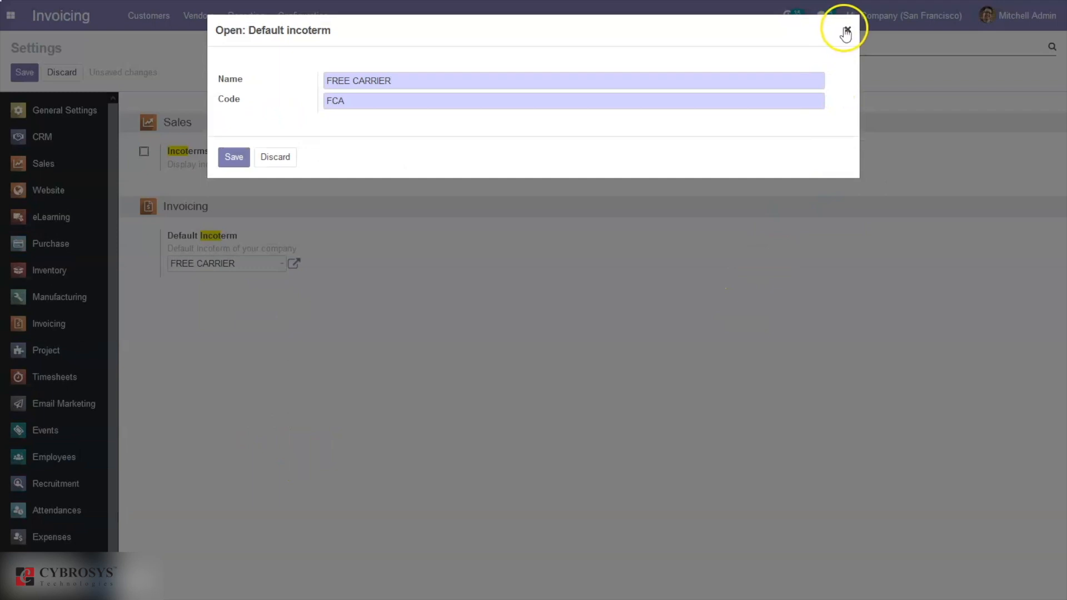
click(845, 32)
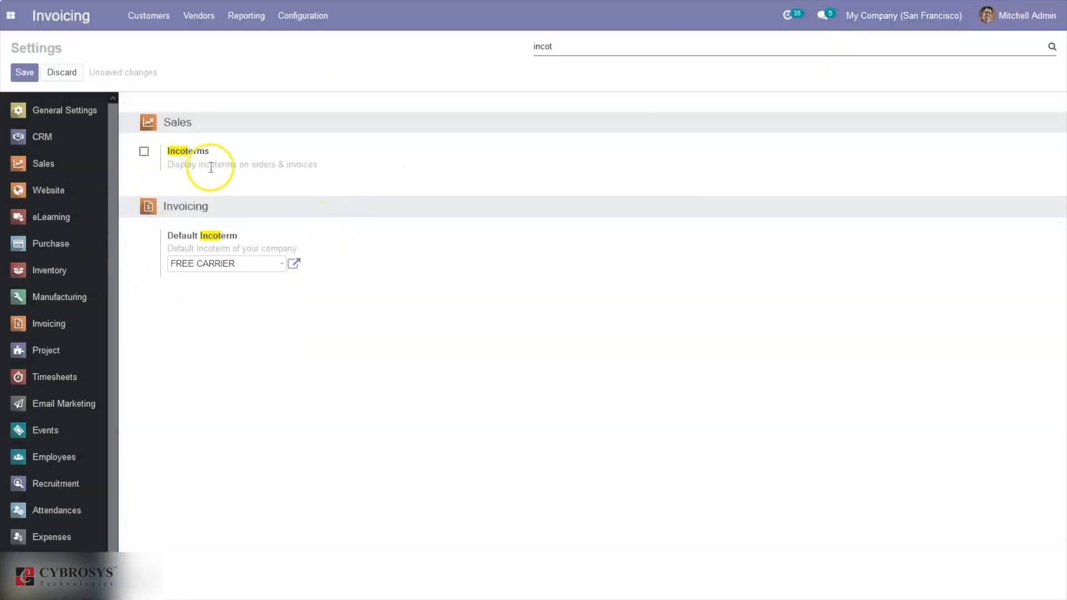
mouse_move(209, 179)
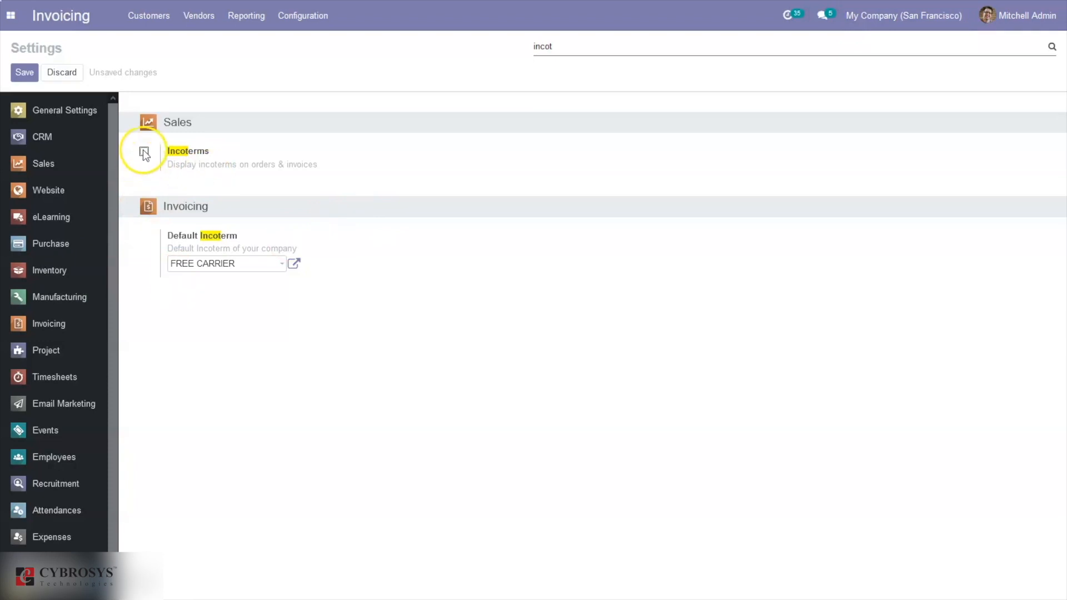
- Enable the Incoterms display option, save the settings, and go to Customers > Invoices
click(143, 152)
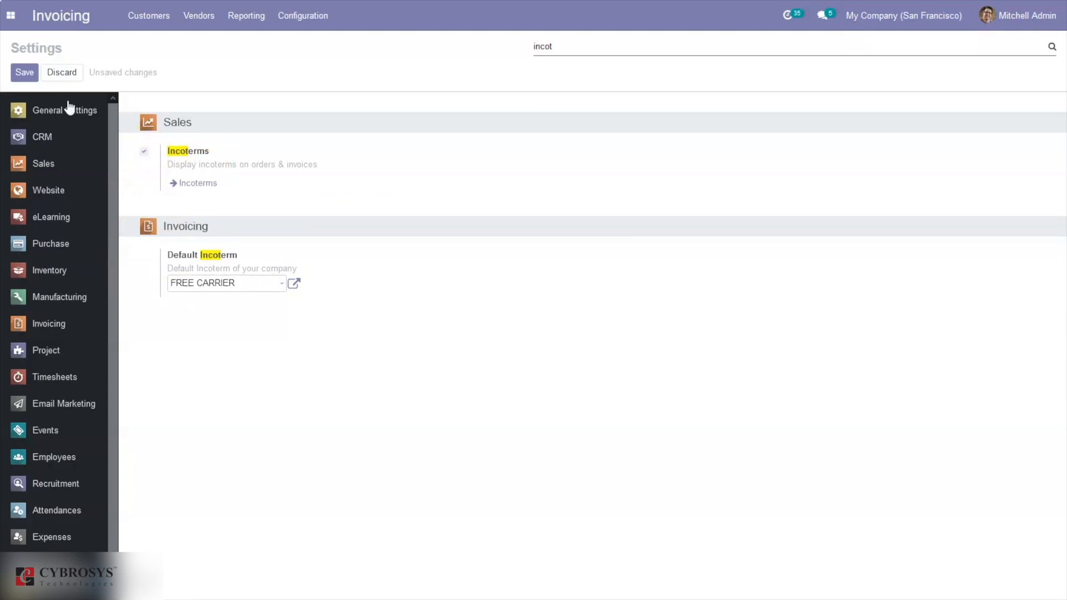
click(25, 72)
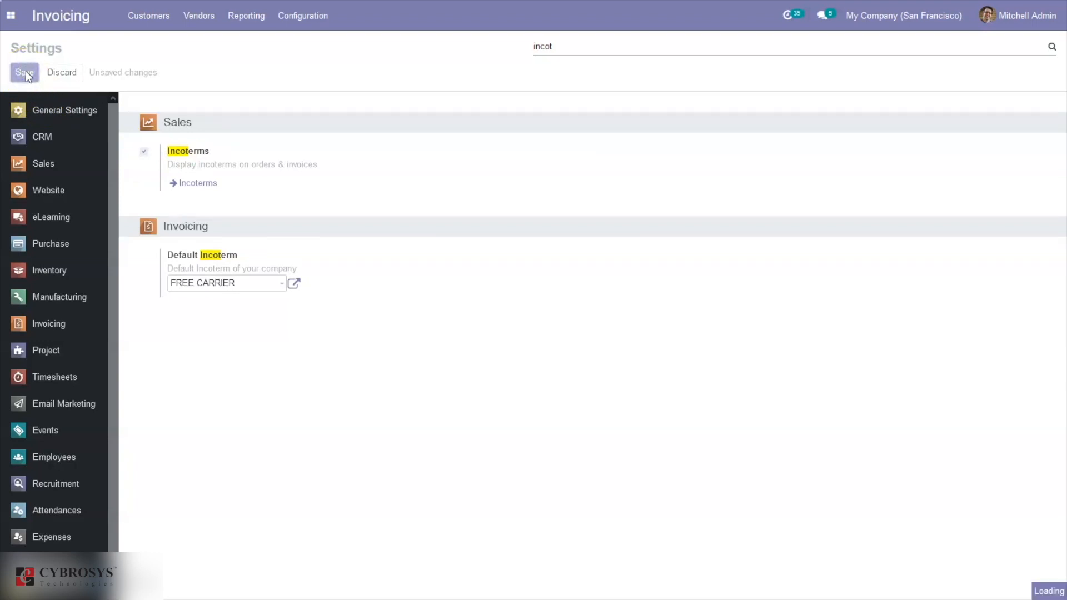
click(25, 72)
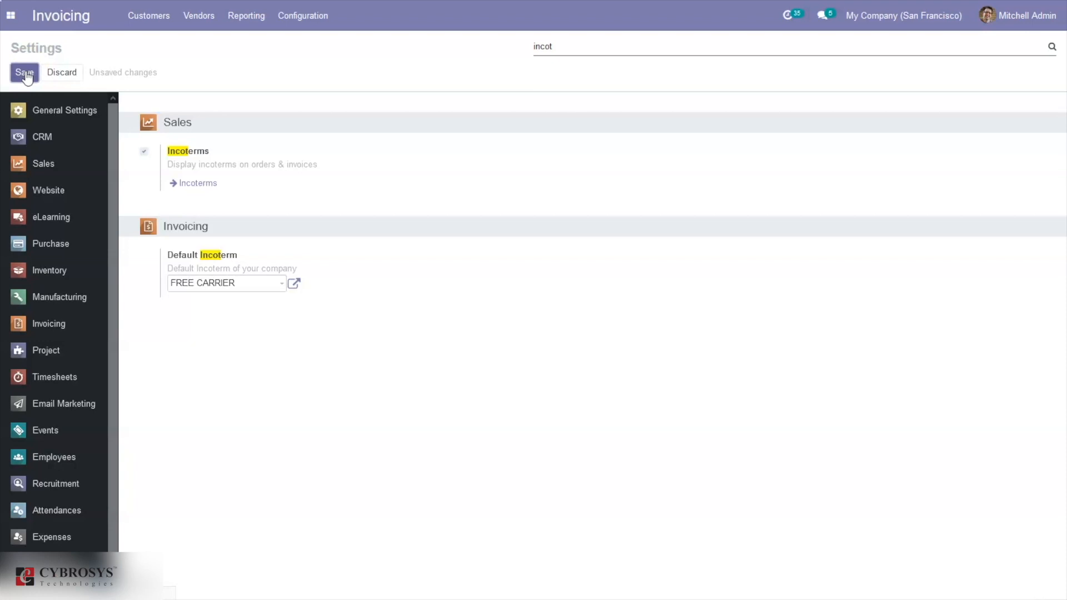
click(23, 73)
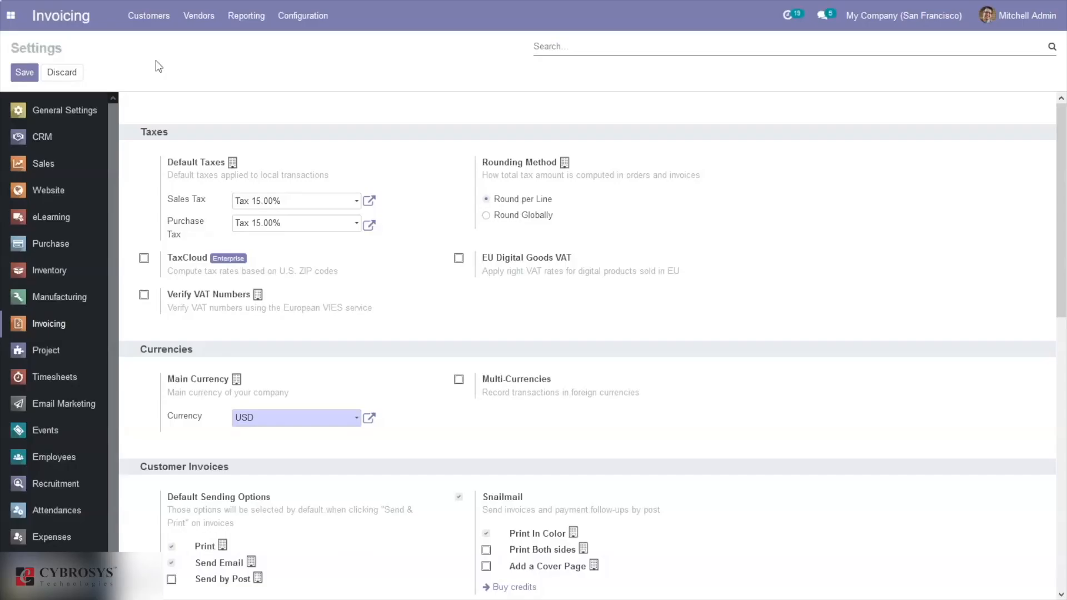
click(148, 15)
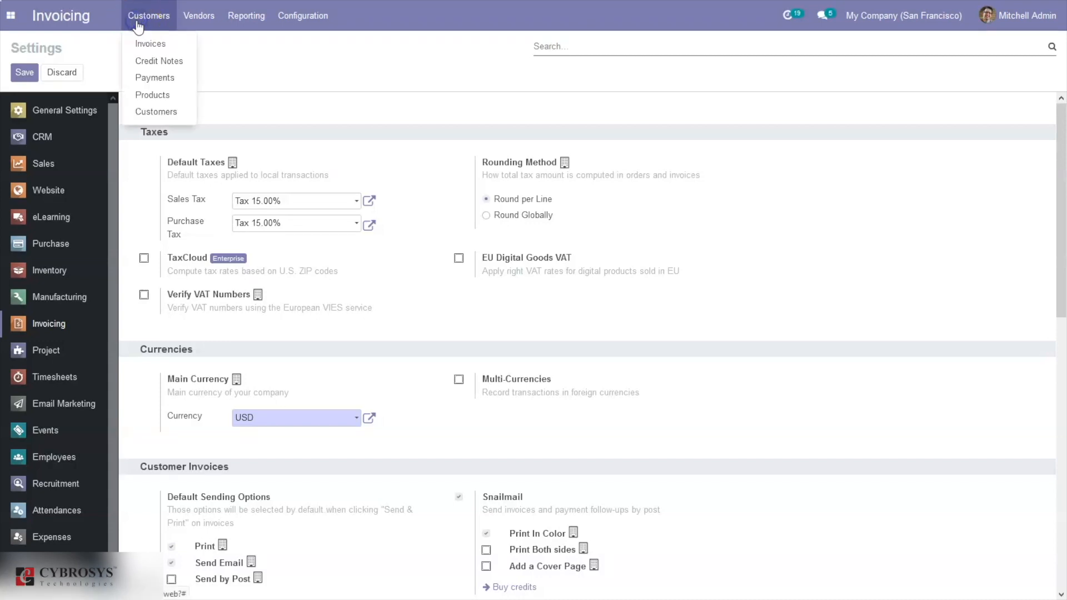
click(150, 43)
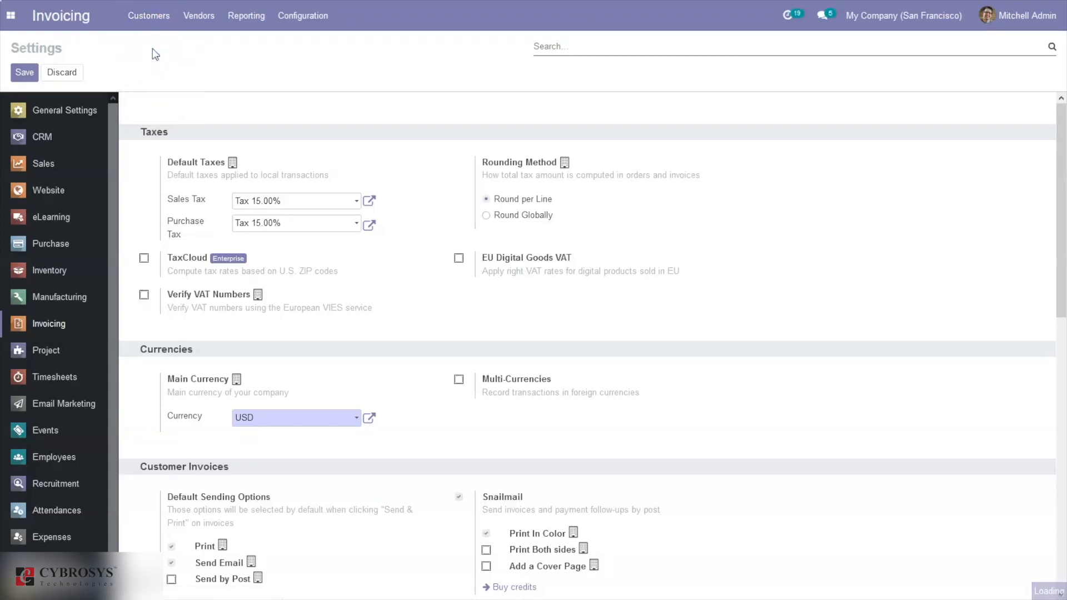
- Create a new customer invoice with Deco Addict as the customer
click(148, 15)
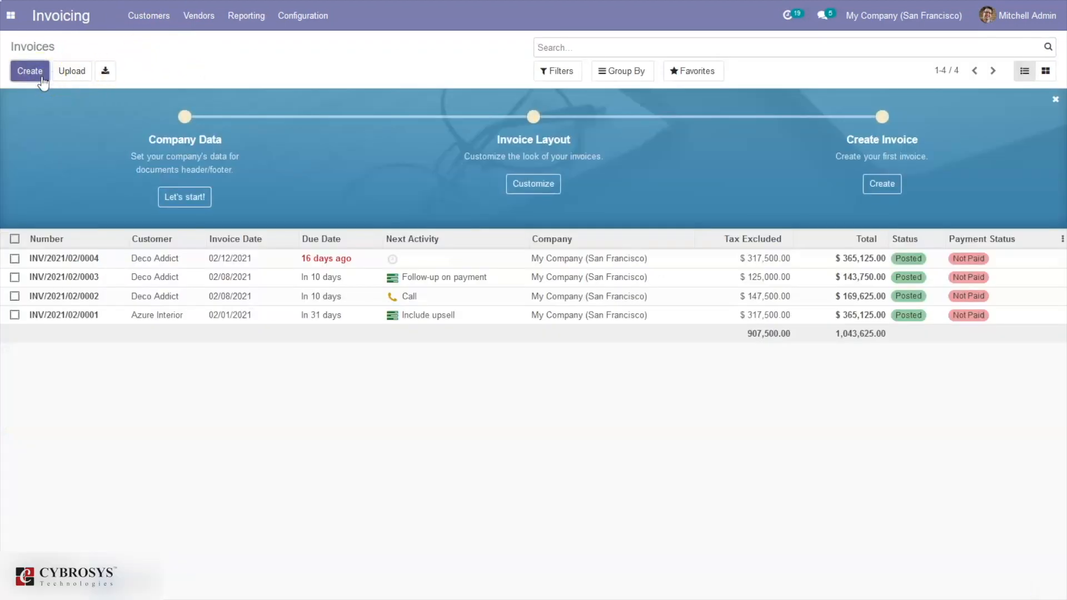
mouse_move(270, 156)
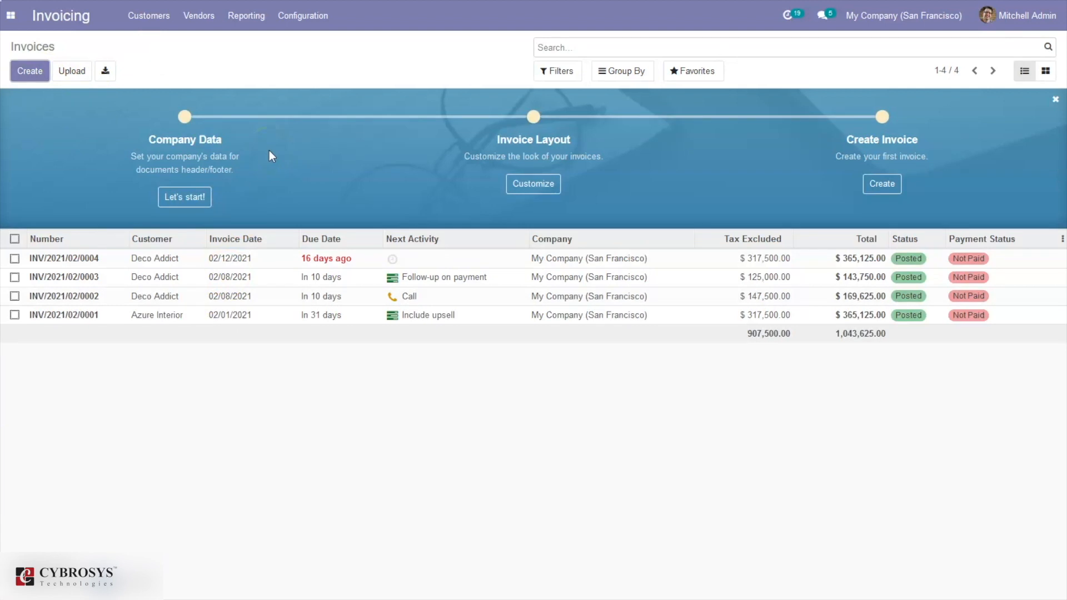
mouse_move(294, 340)
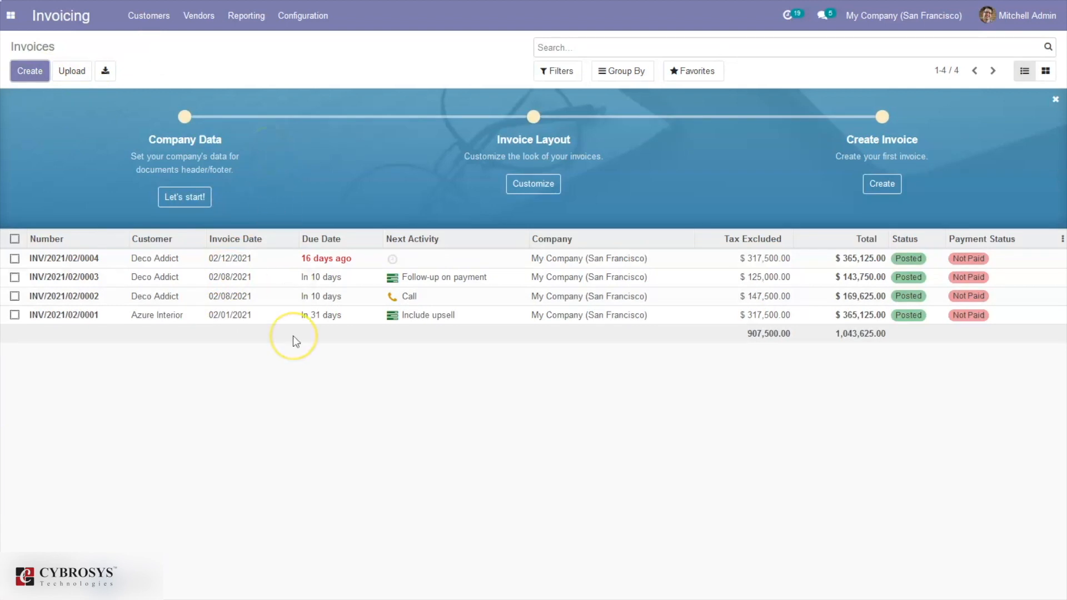
mouse_move(203, 551)
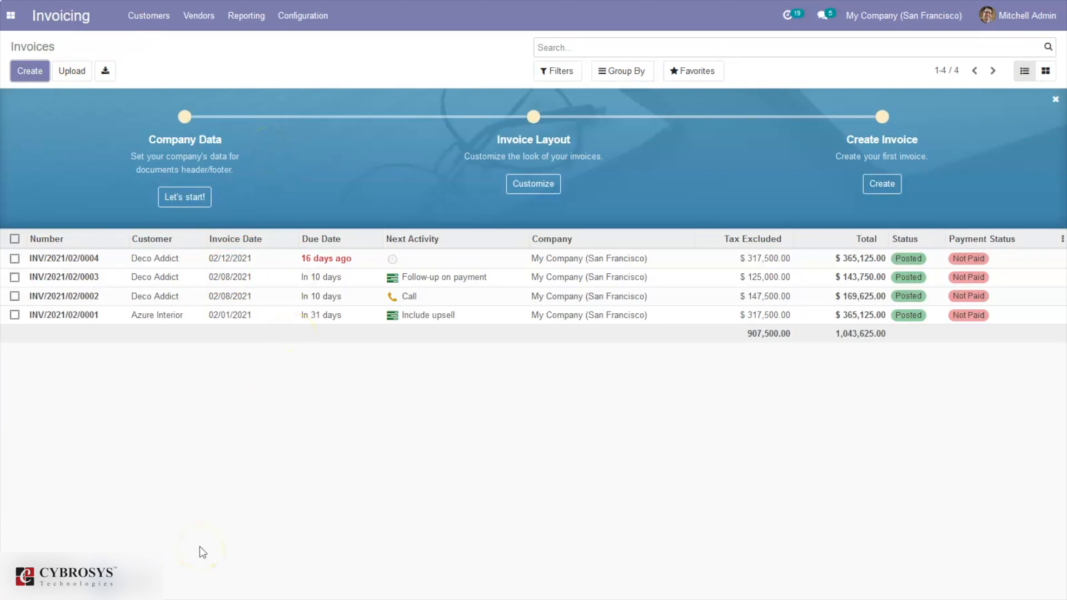
click(29, 71)
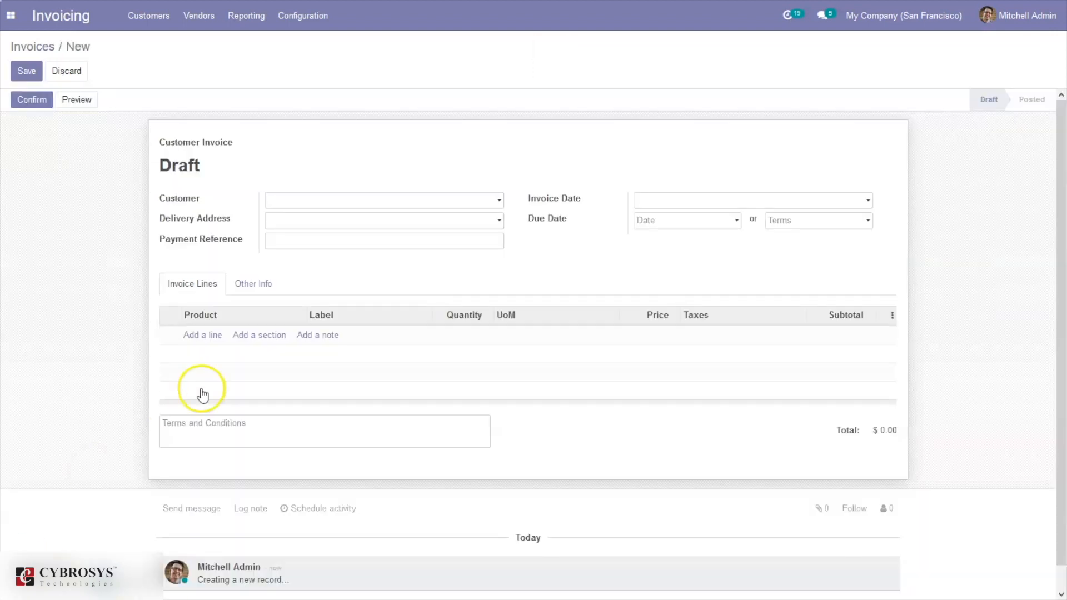
click(382, 200)
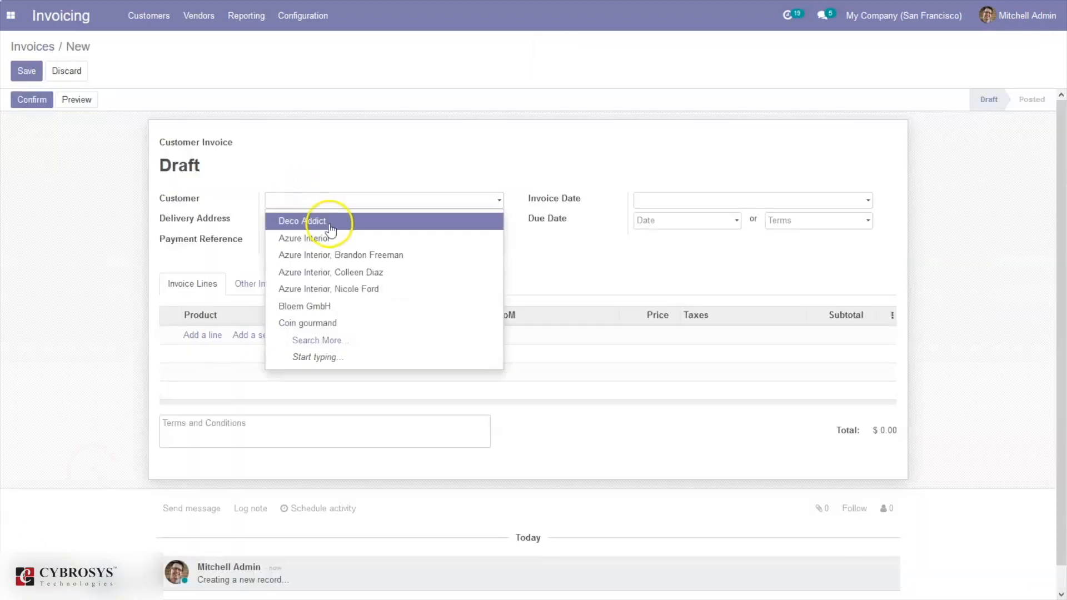
click(301, 221)
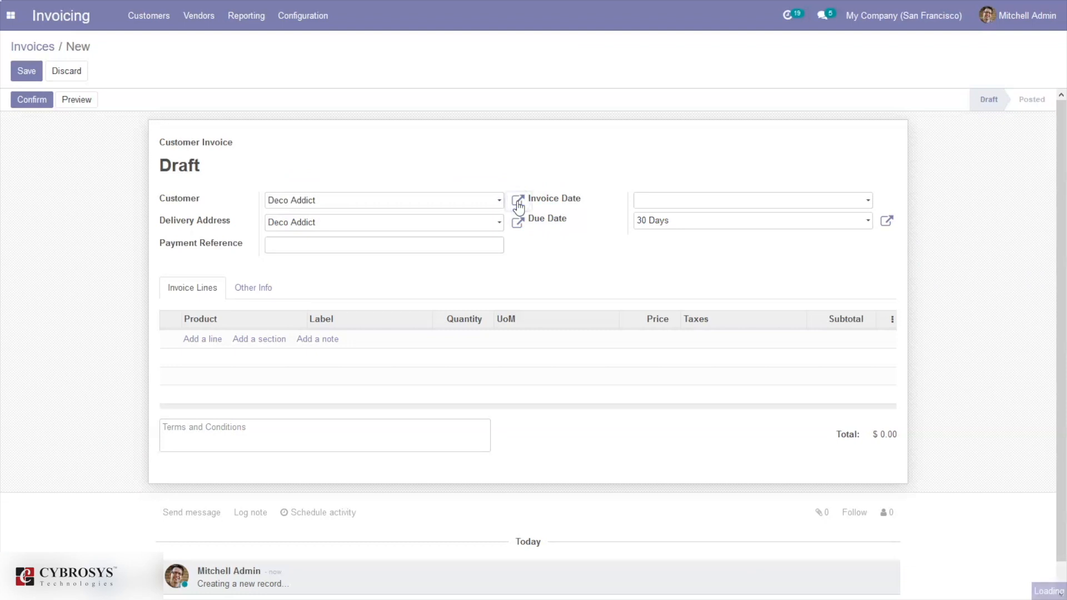
- Review Deco Addict's sales and purchase details, then add an empty invoice line
click(518, 206)
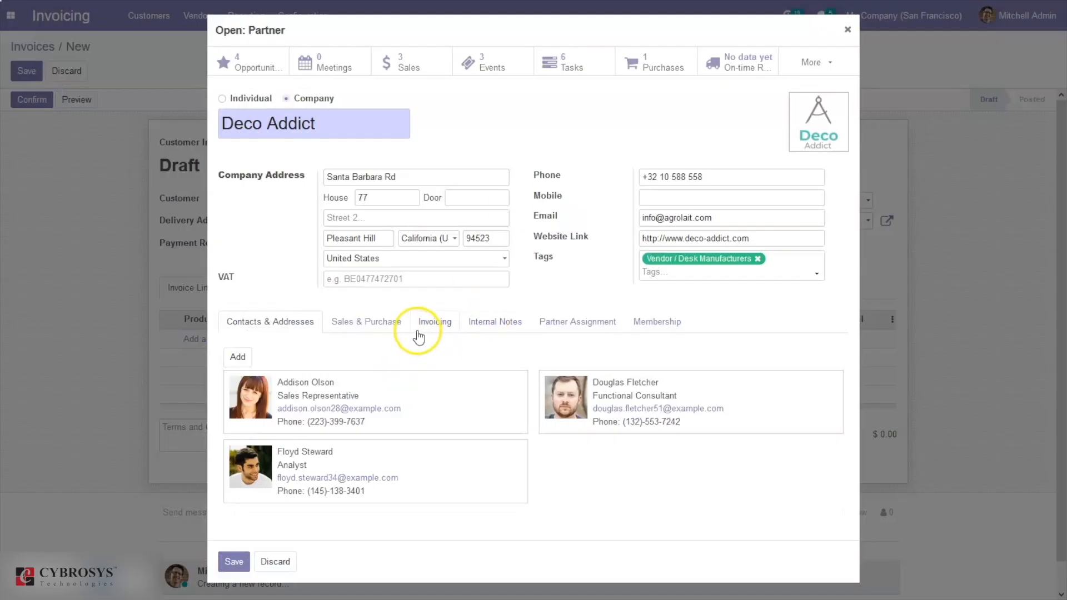
click(366, 321)
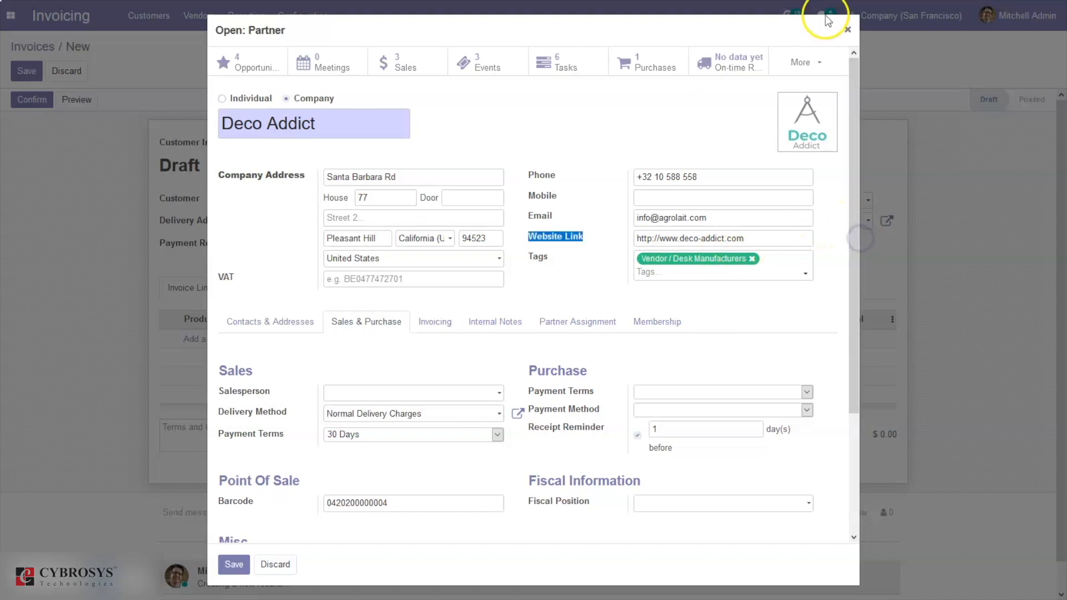
click(846, 30)
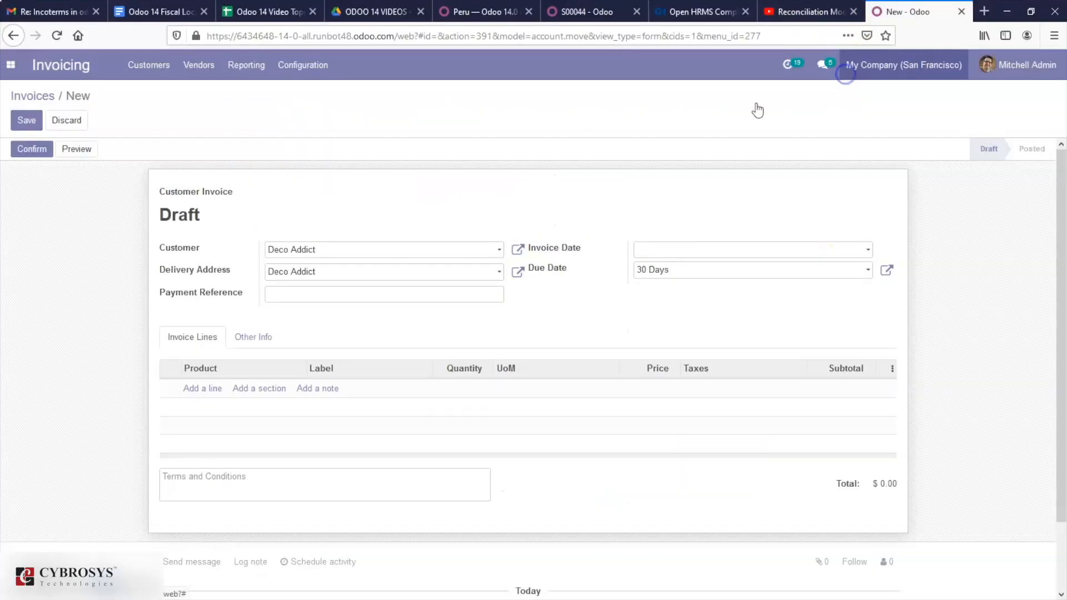
scroll(up, 3)
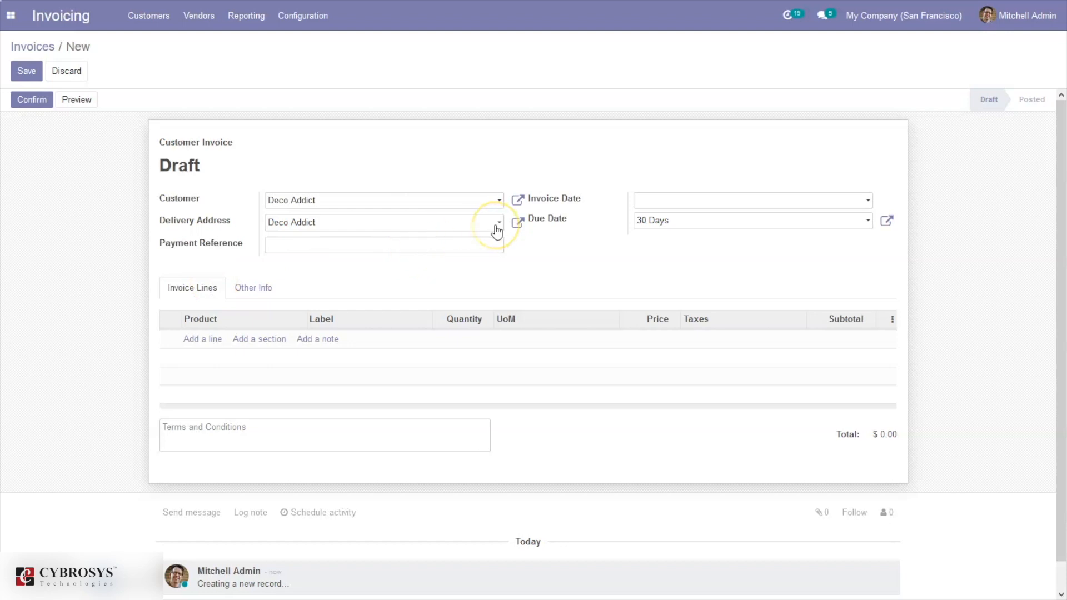
mouse_move(629, 234)
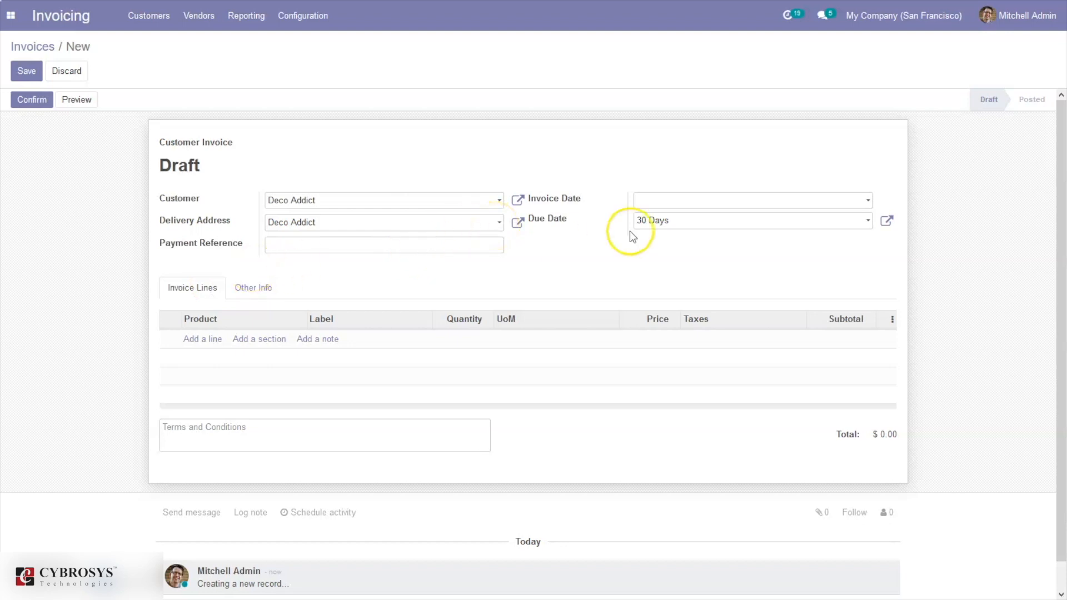
mouse_move(203, 339)
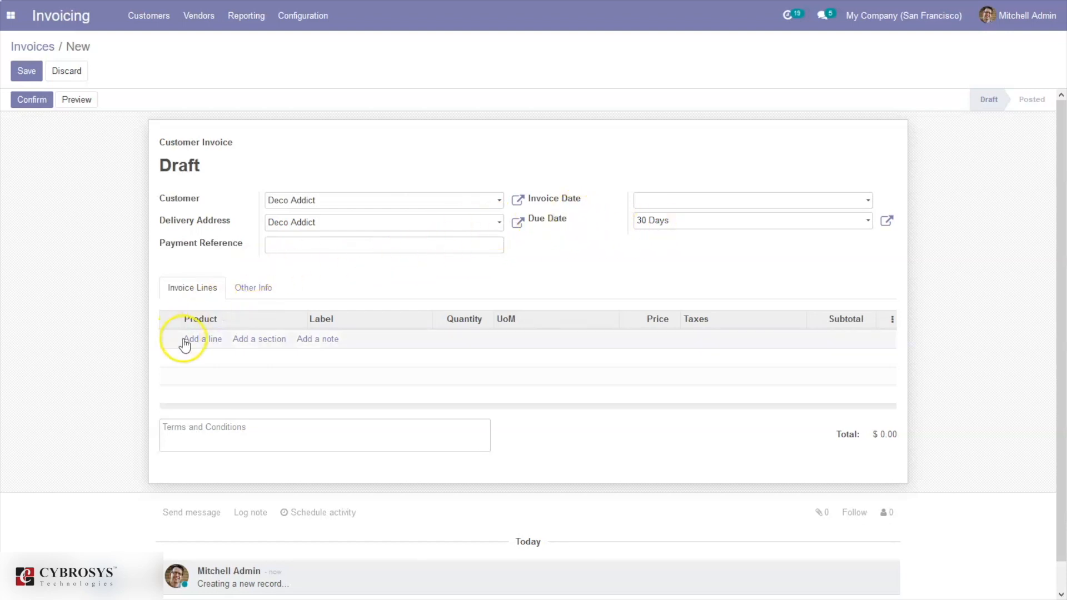
click(203, 339)
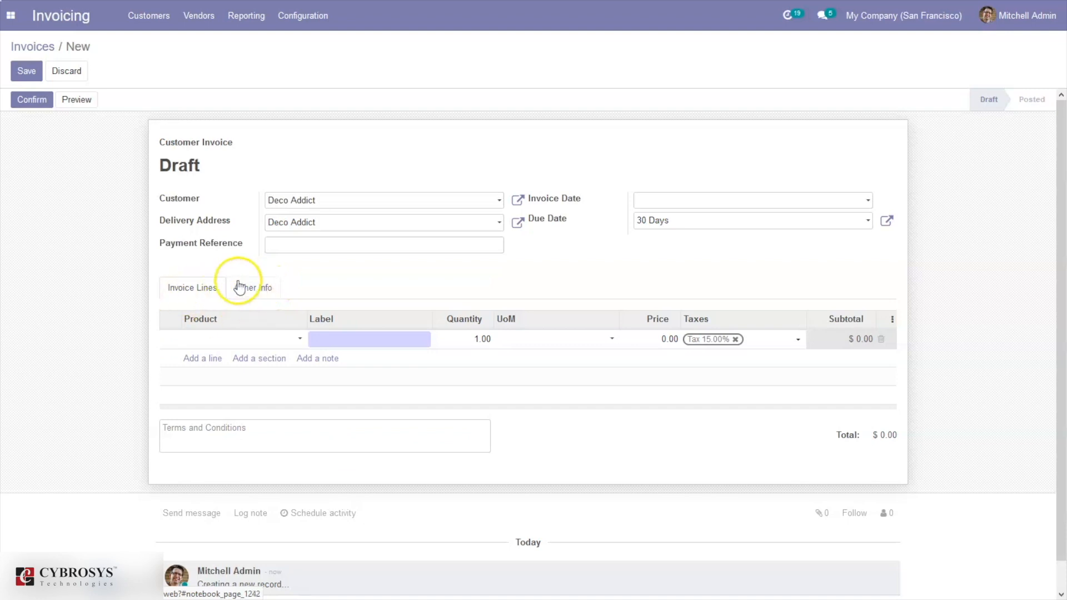
- Set the FREE CARRIER incoterm under Other Info, save, and post INV/2021/02/0005
click(253, 288)
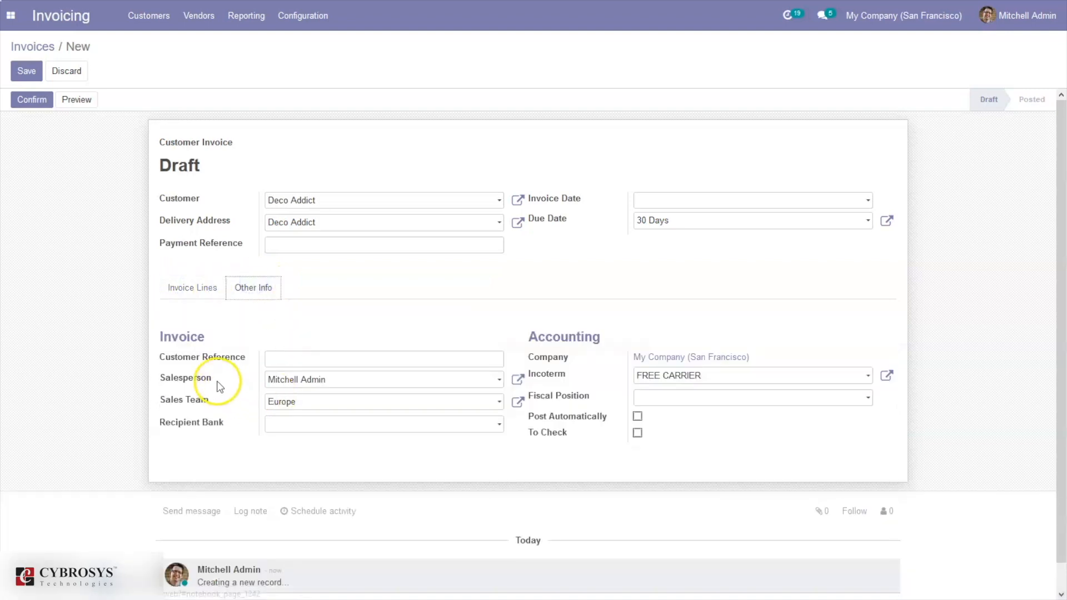
mouse_move(578, 355)
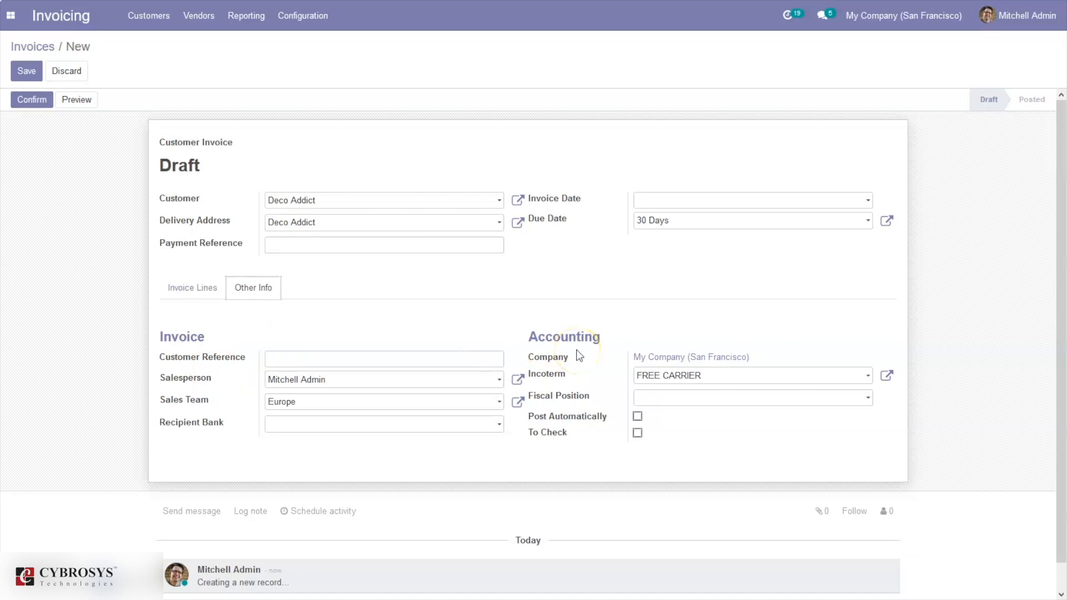
mouse_move(537, 373)
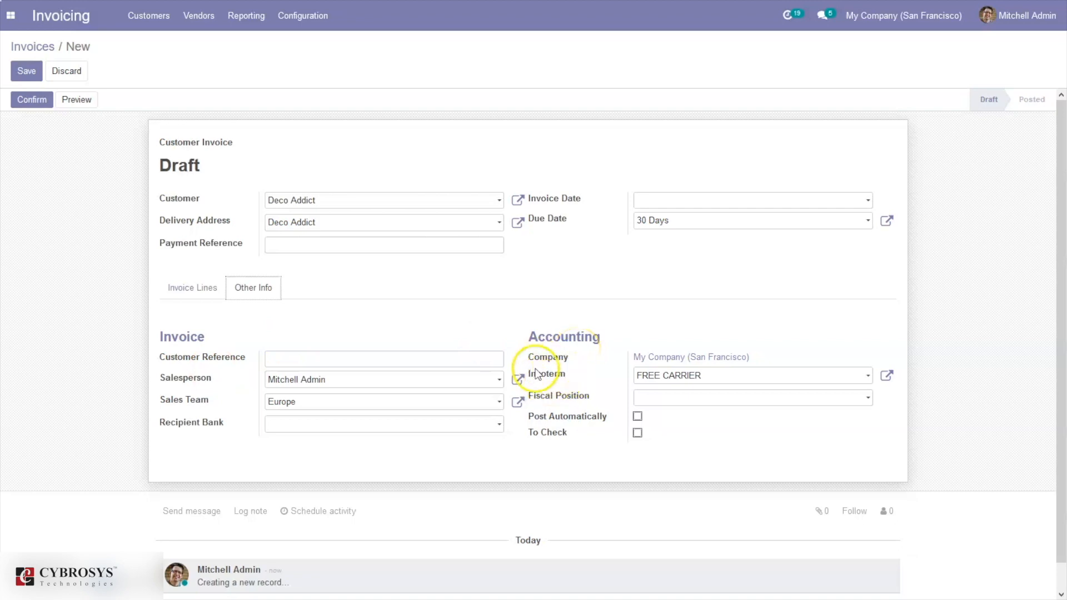
mouse_move(545, 373)
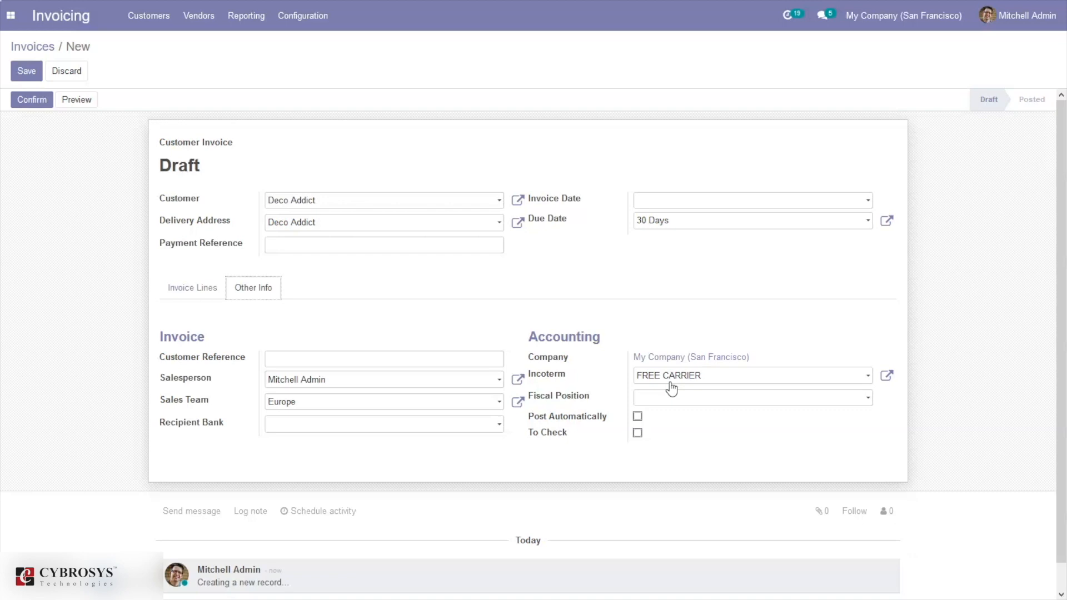
mouse_move(658, 385)
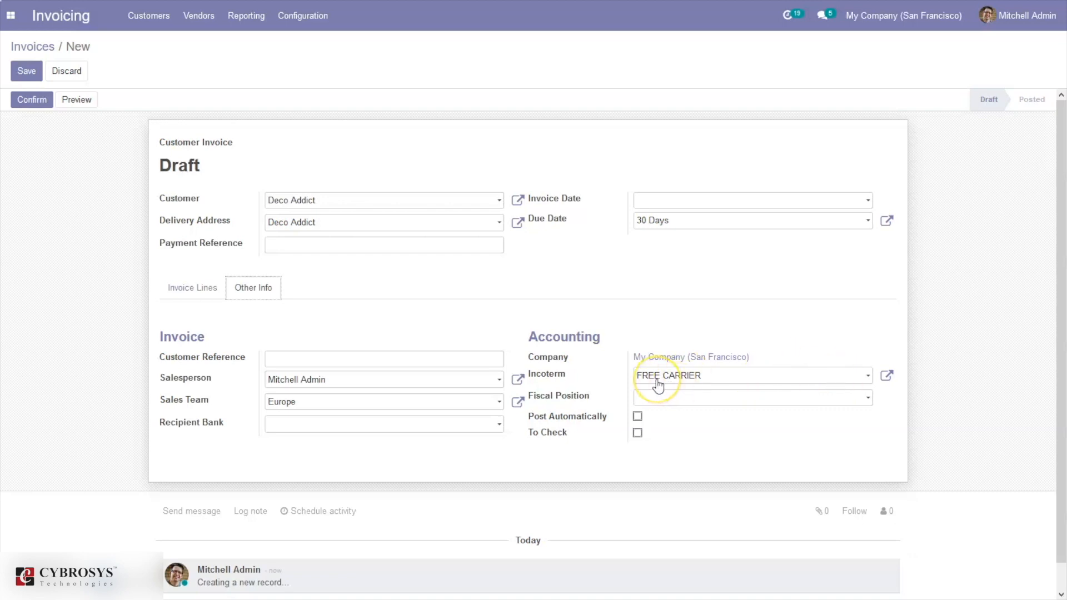
mouse_move(658, 376)
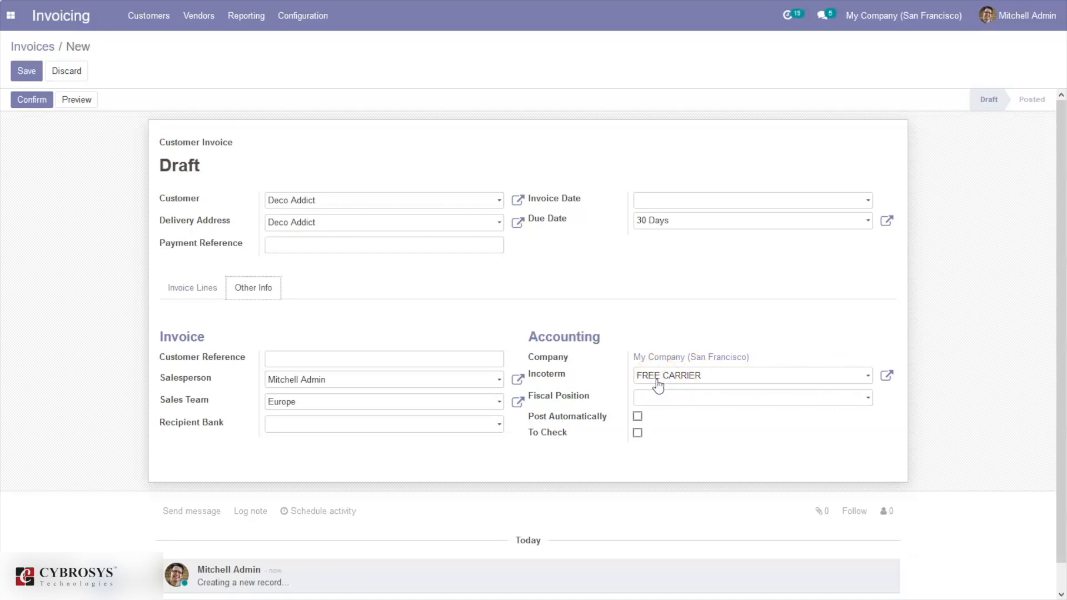
click(748, 376)
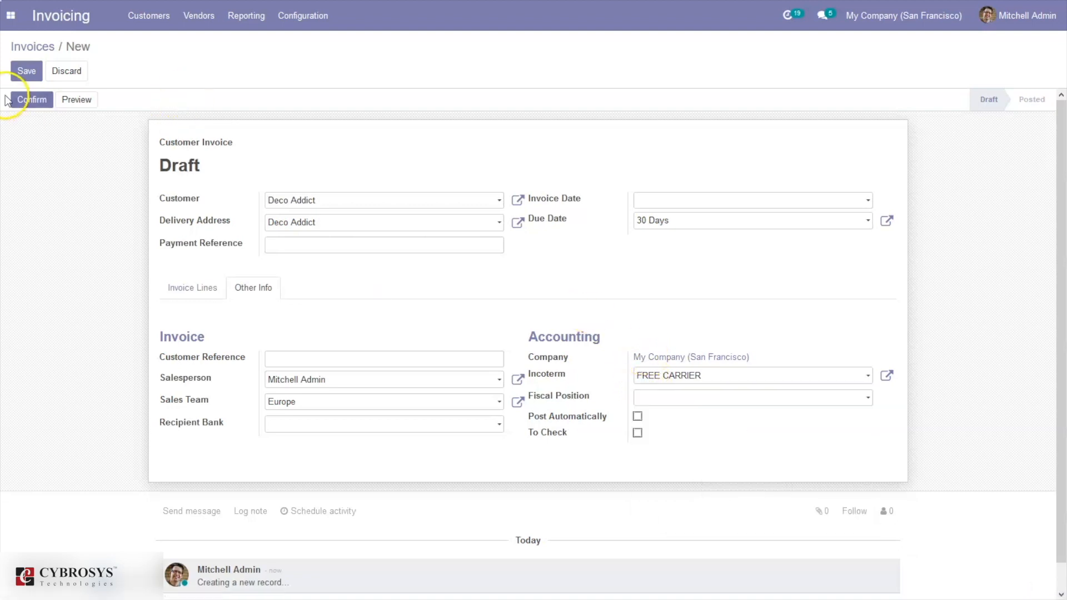
click(26, 70)
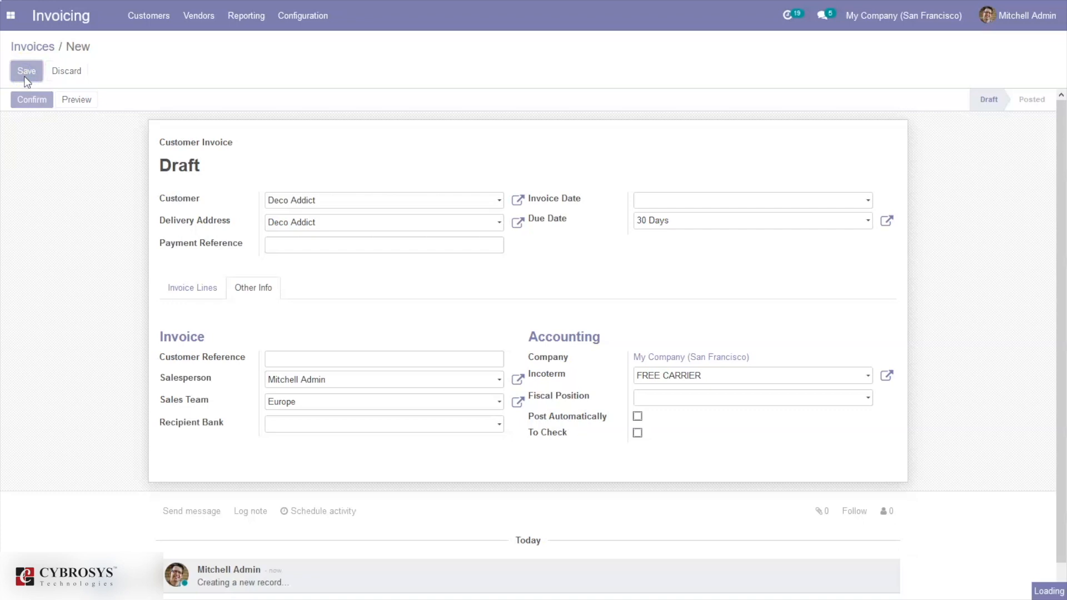
click(26, 71)
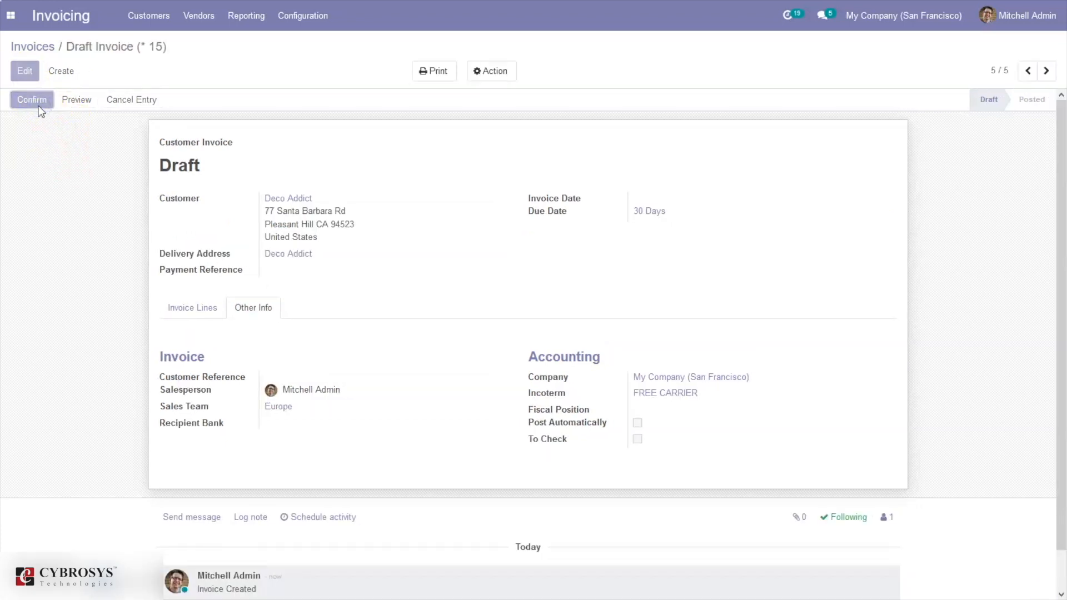
click(31, 100)
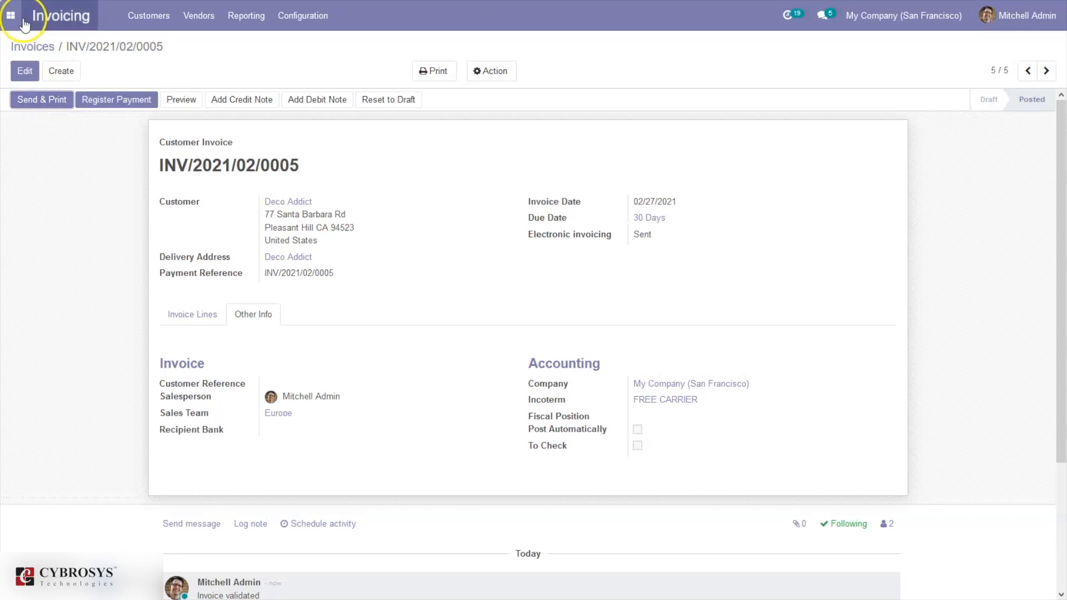
- In Sales, create a Deco Addict quotation with a Cable Management Box line
click(10, 15)
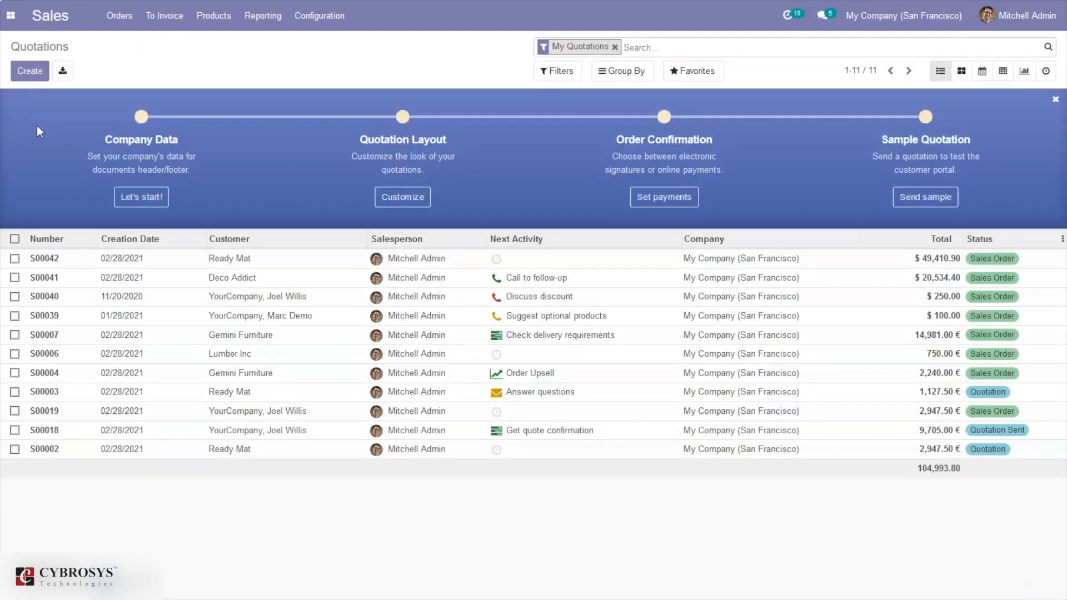
mouse_move(221, 168)
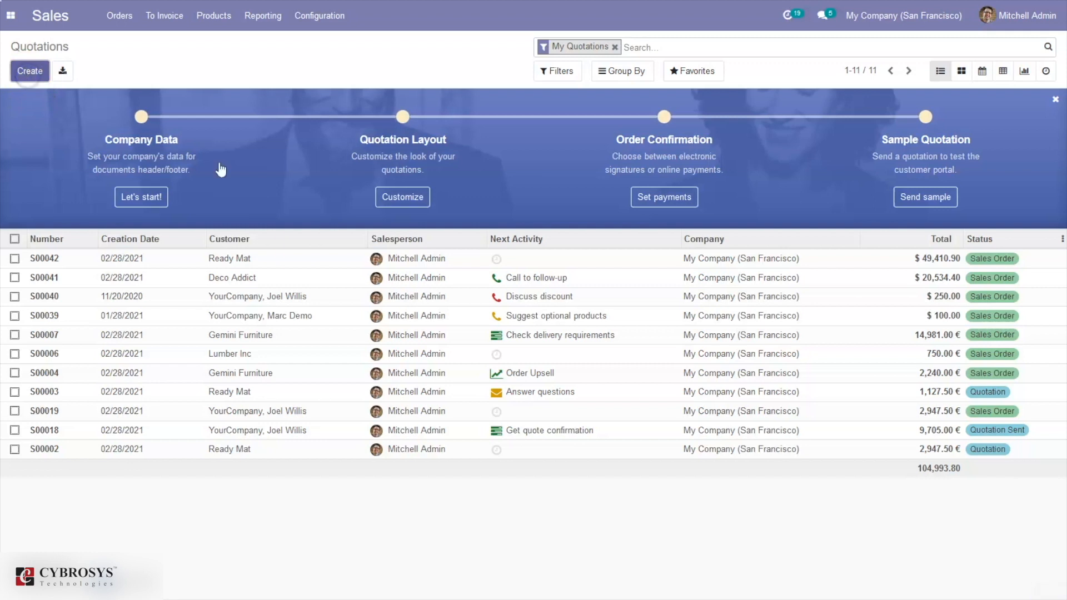
click(30, 71)
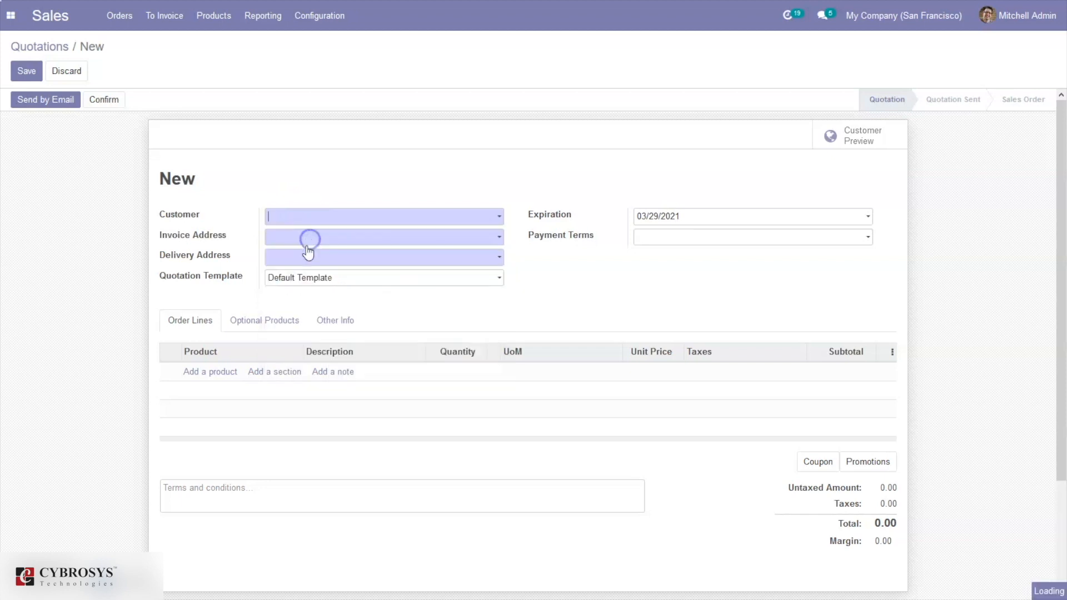
click(381, 217)
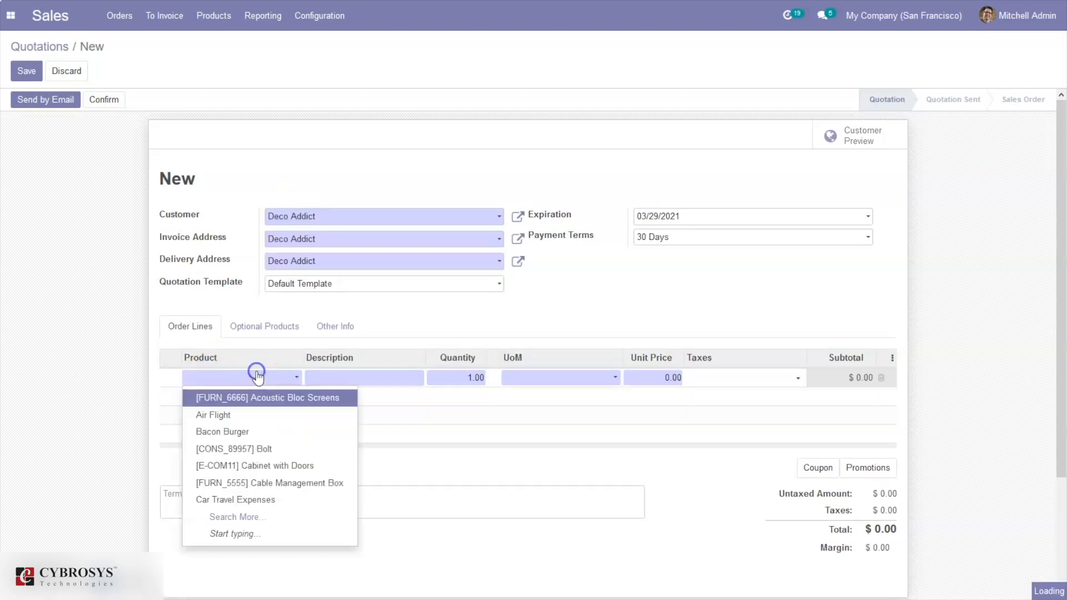
click(269, 482)
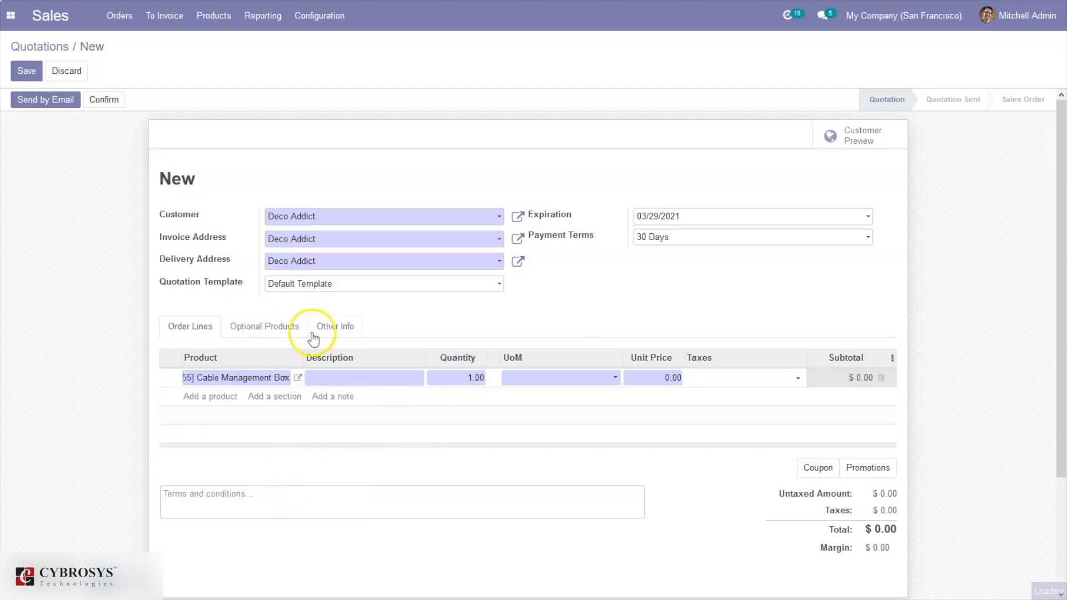
- Set the quotation's incoterm to FREE CARRIER and save it as S00043
click(335, 327)
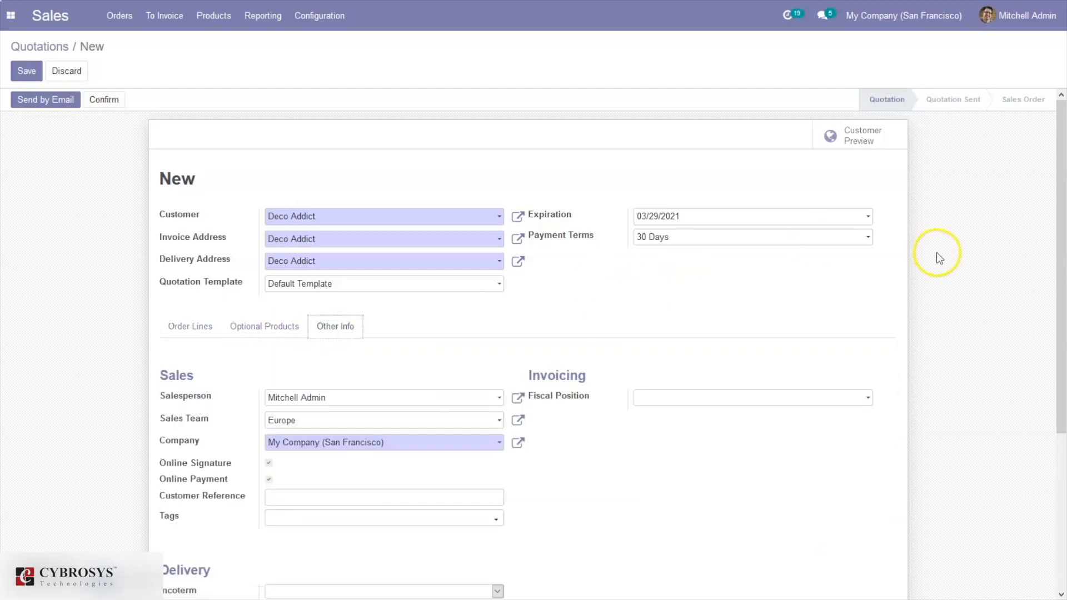
scroll(down, 3)
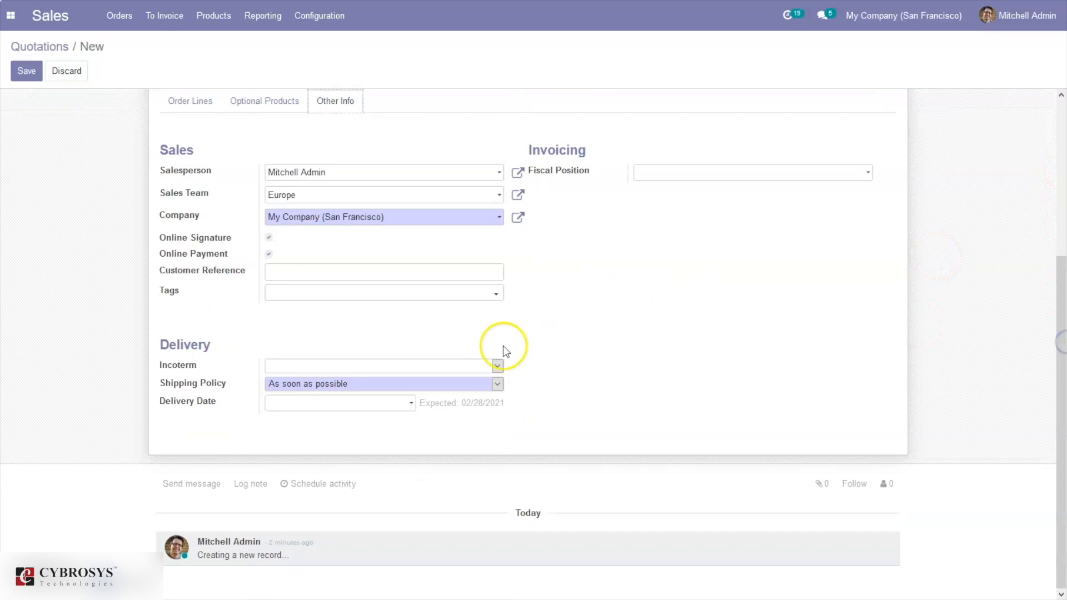
mouse_move(296, 381)
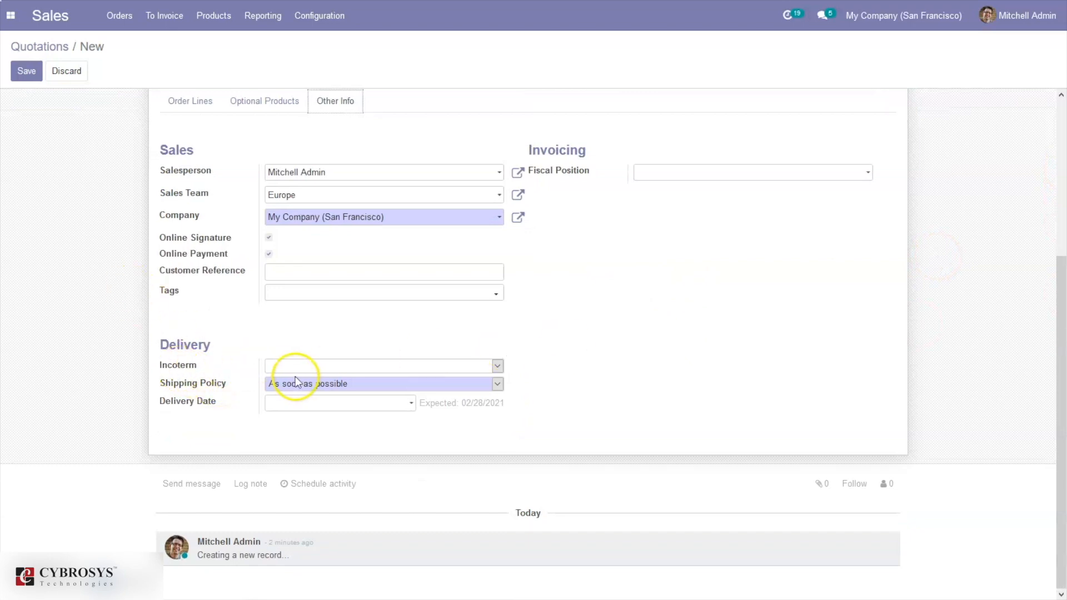
click(383, 365)
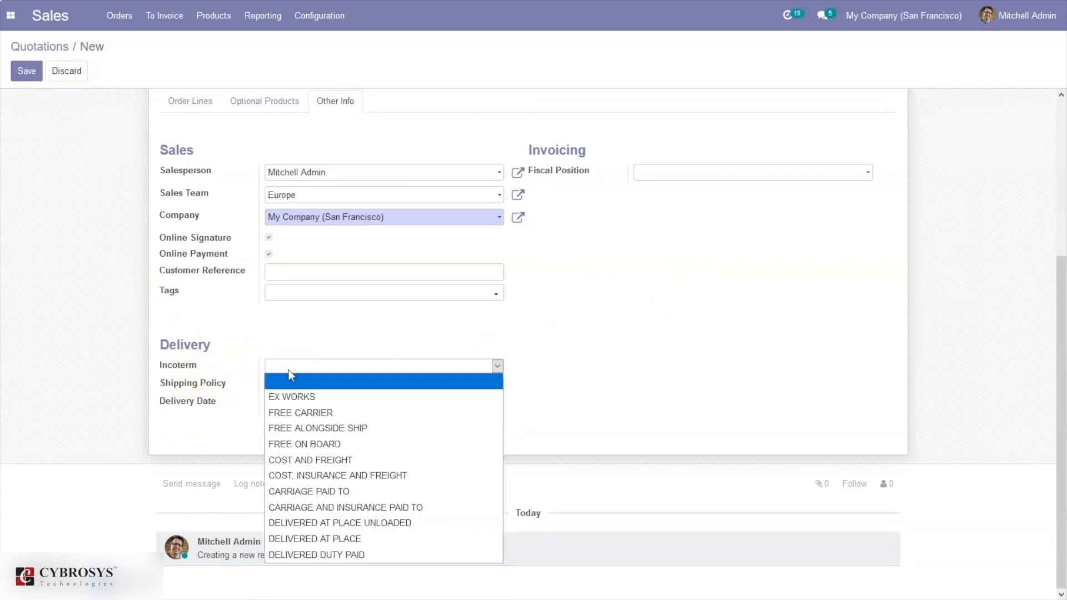
click(301, 413)
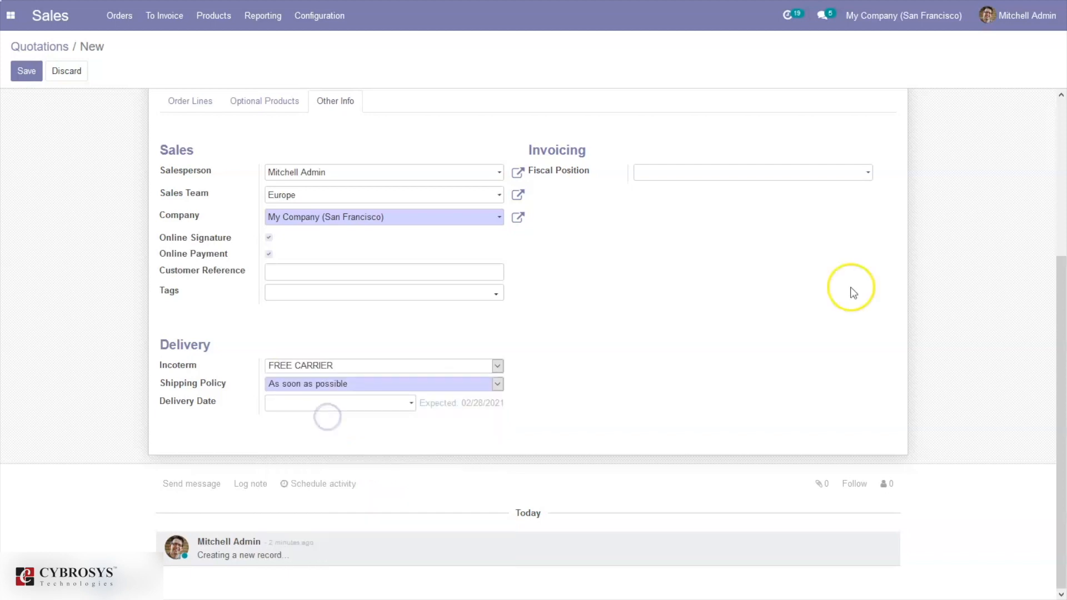
scroll(up, 3)
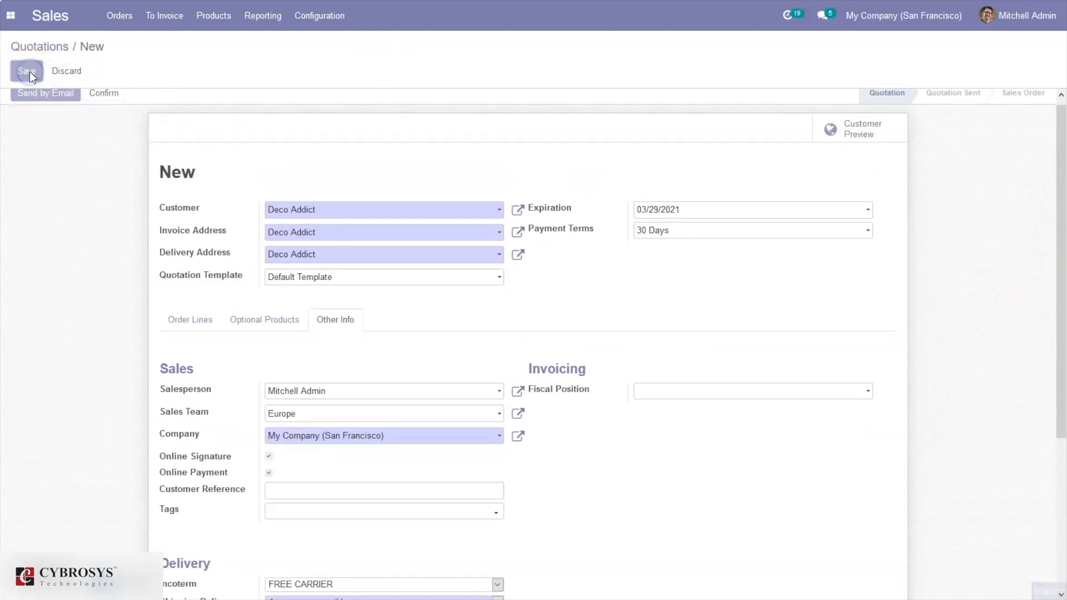
click(26, 70)
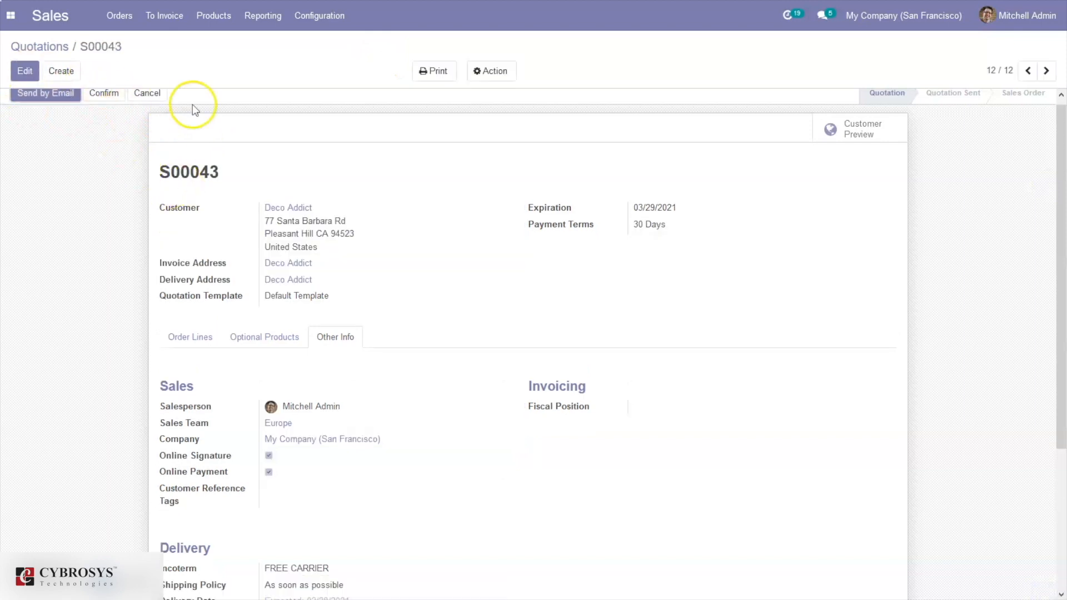
click(11, 15)
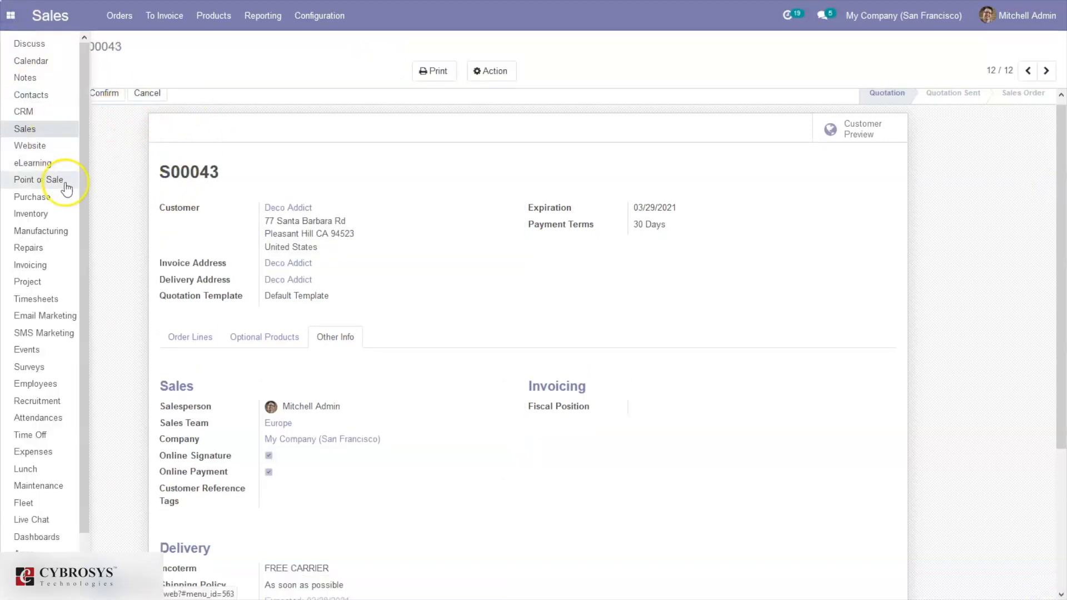
- In Purchase, start a new request for quotation for vendor Azure Interior
click(54, 201)
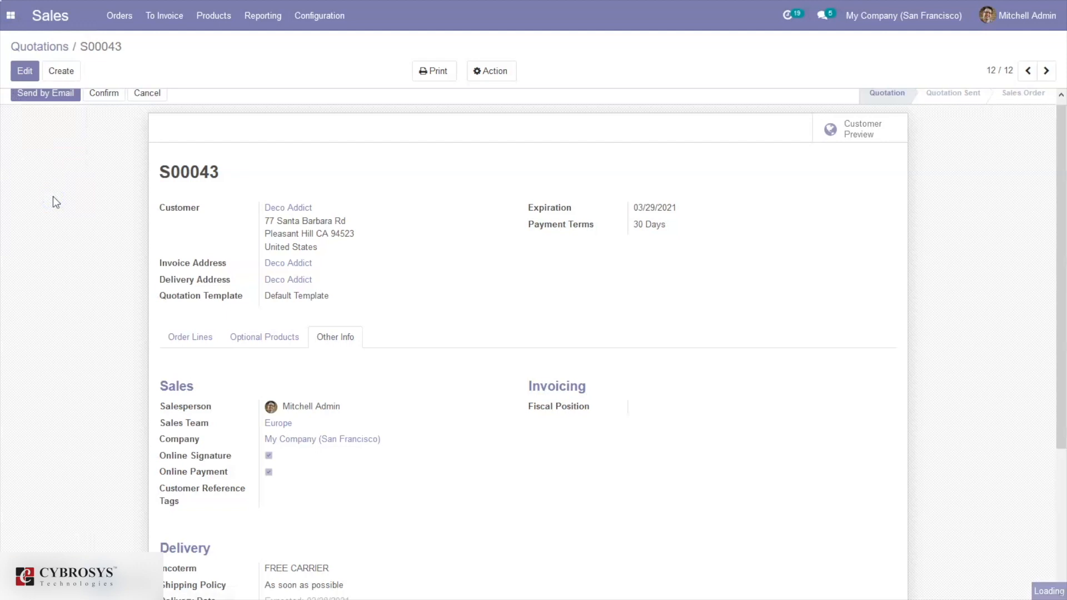
mouse_move(79, 128)
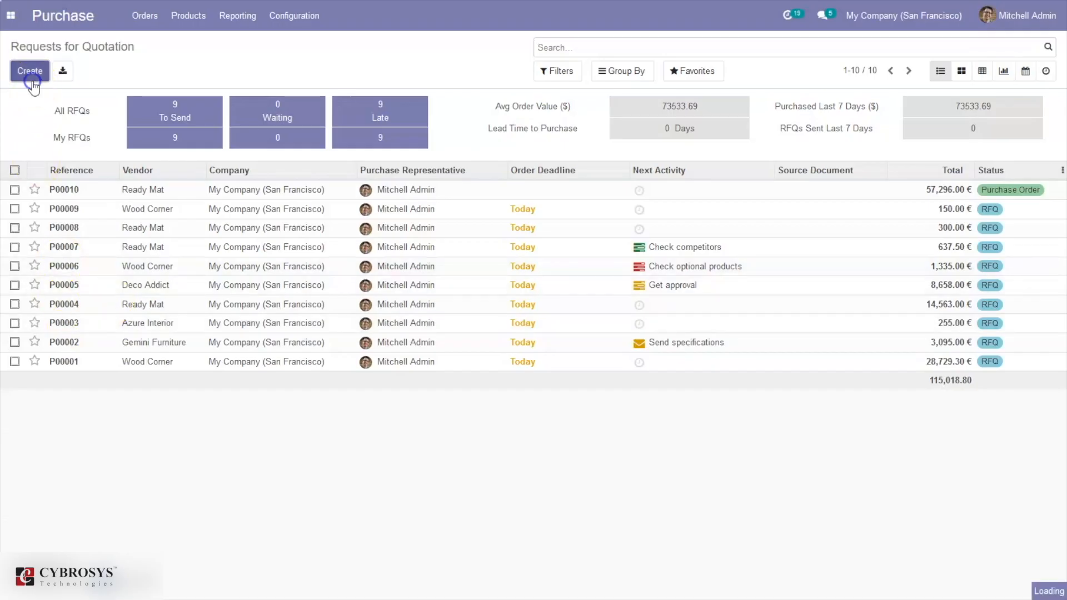
click(30, 70)
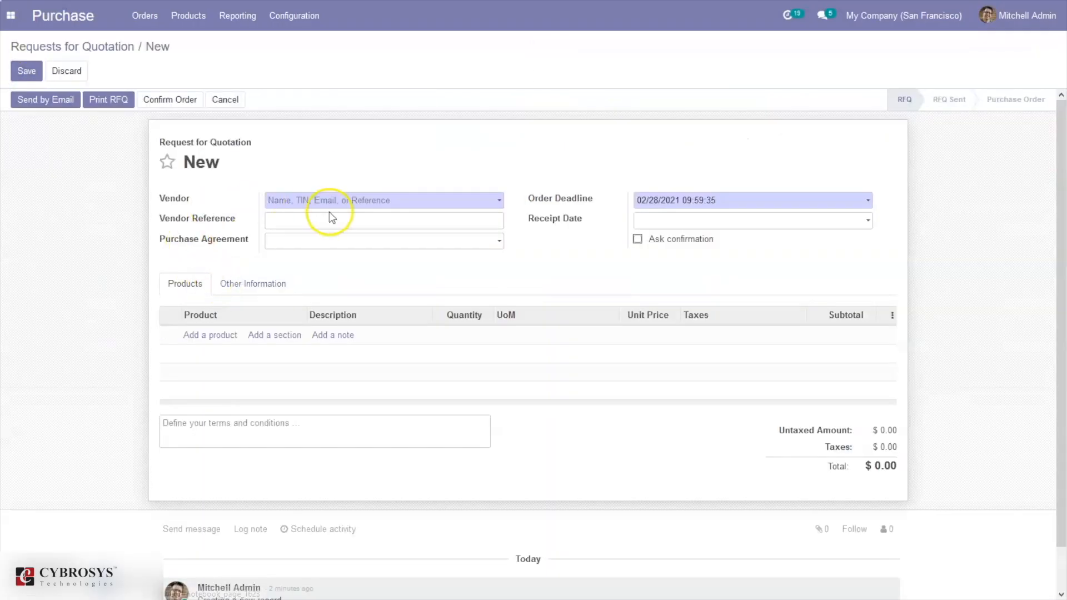
click(383, 200)
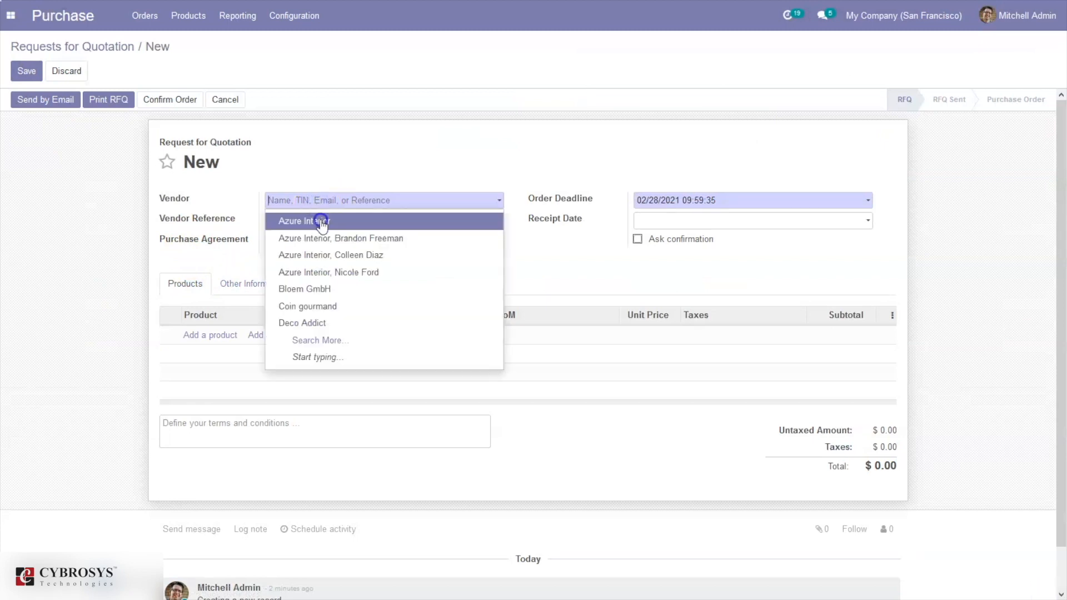
click(297, 221)
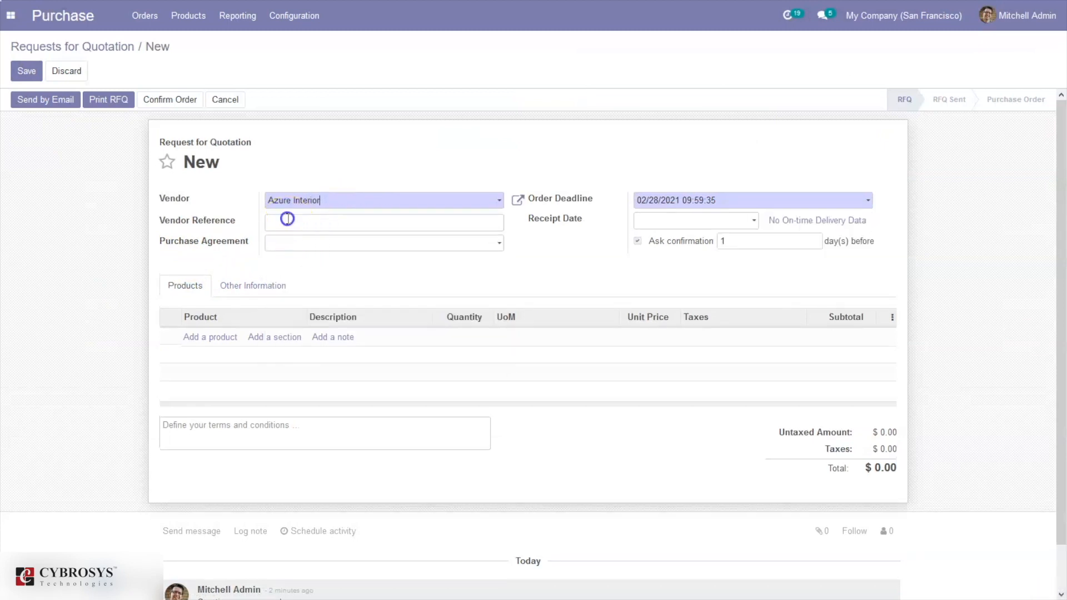
click(383, 243)
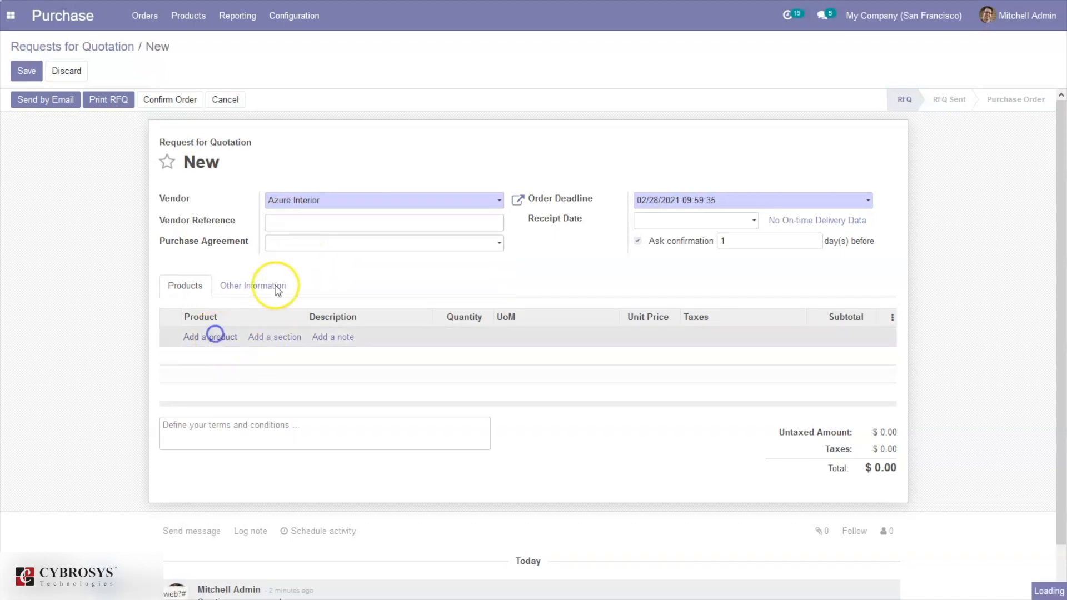
- Set the incoterm to FREE ON BOARD and confirm purchase order P00011
click(258, 285)
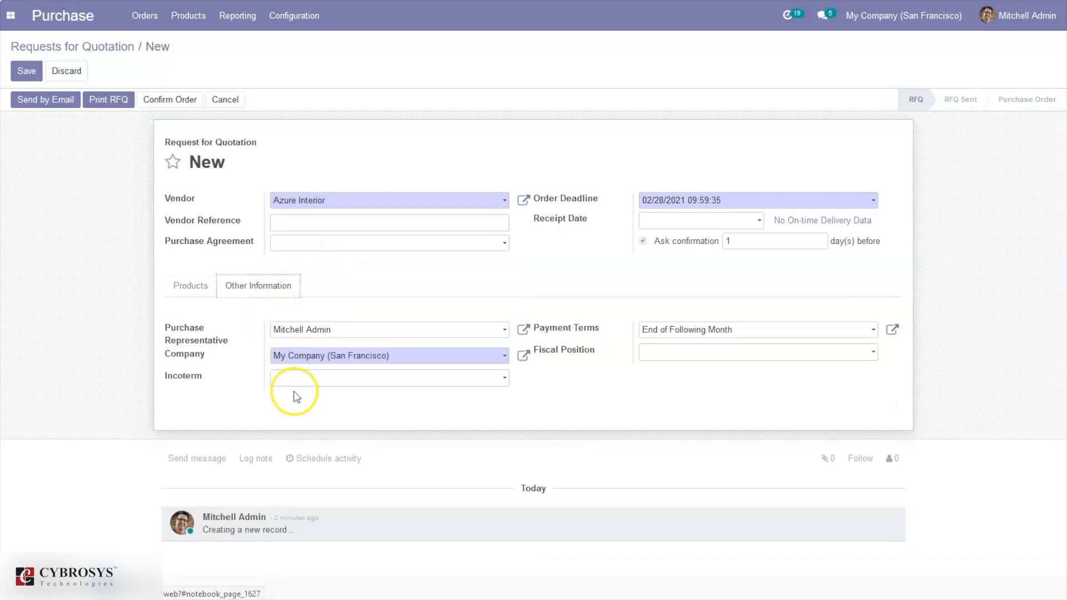
click(388, 377)
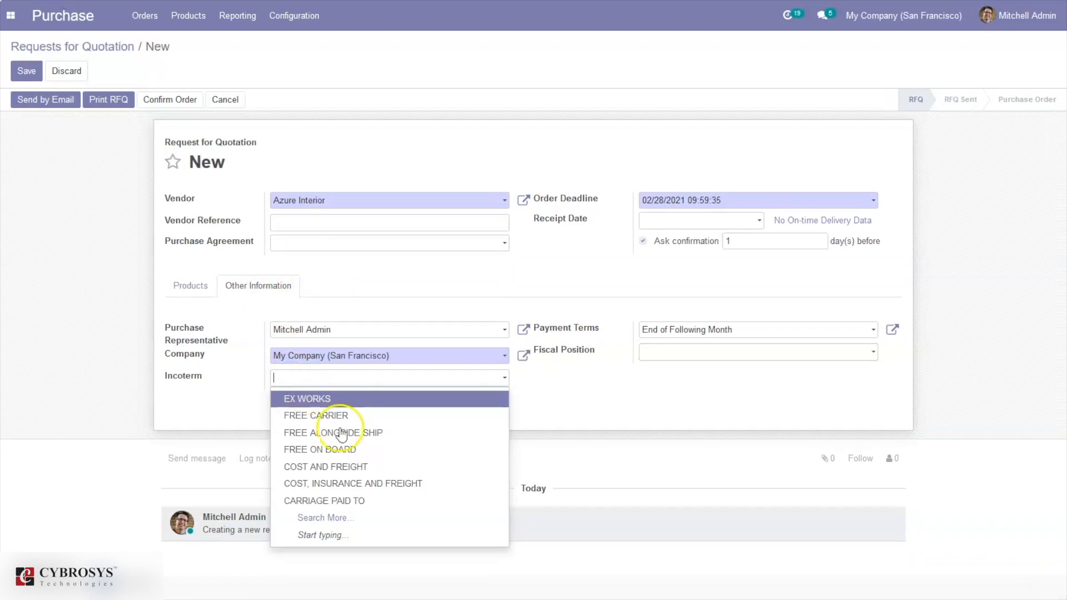
click(320, 449)
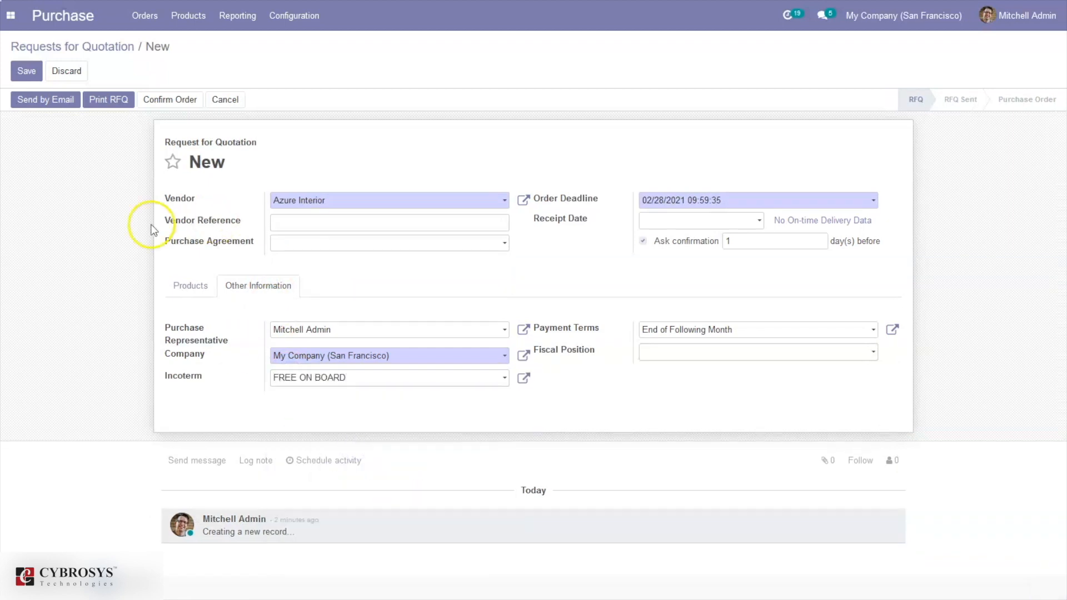
mouse_move(169, 100)
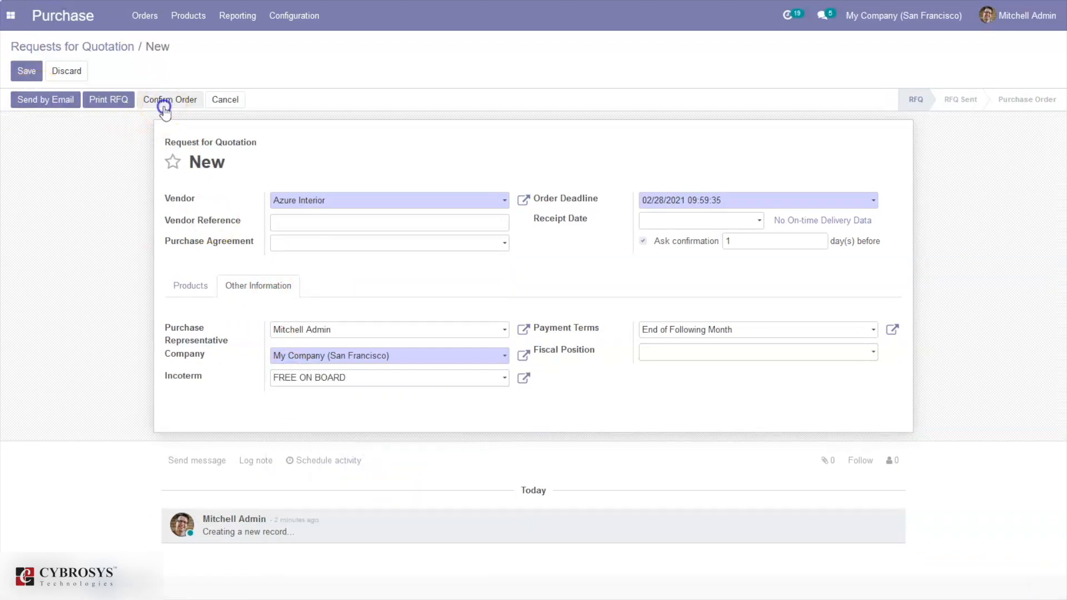
click(169, 100)
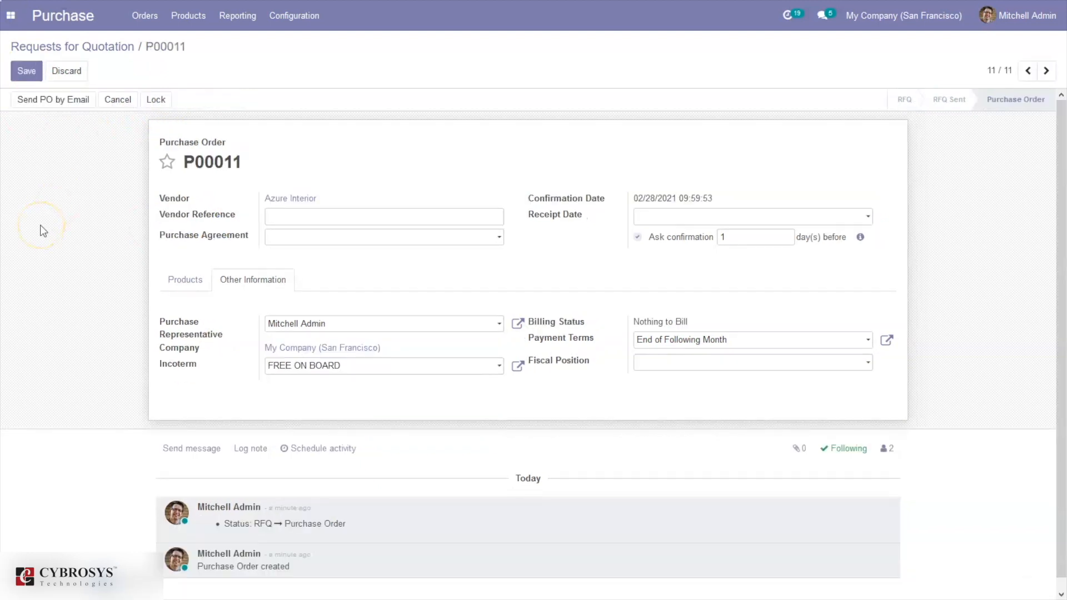
mouse_move(42, 230)
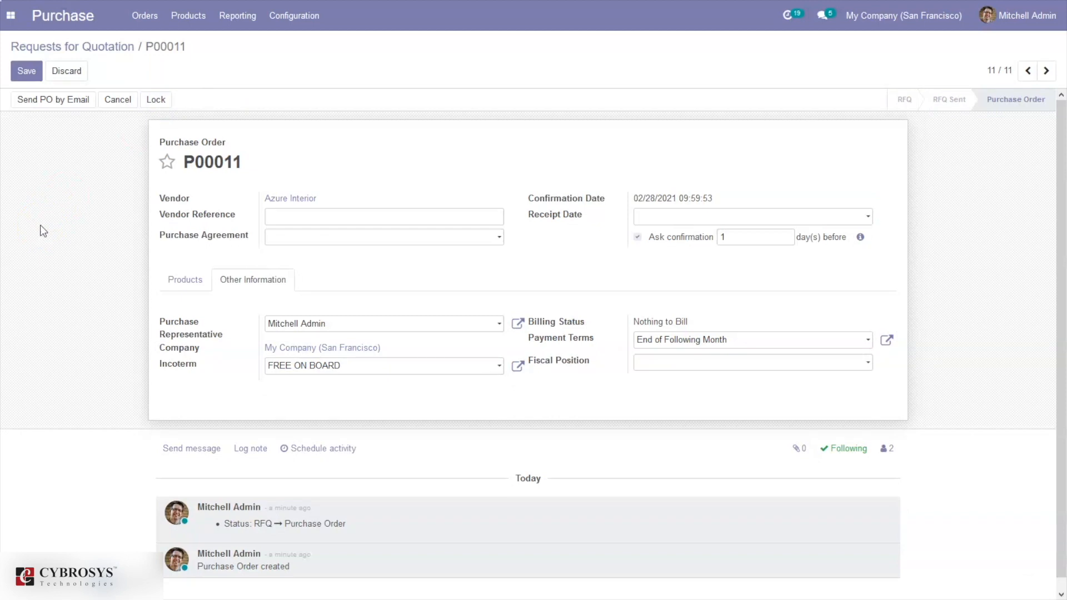
mouse_move(63, 535)
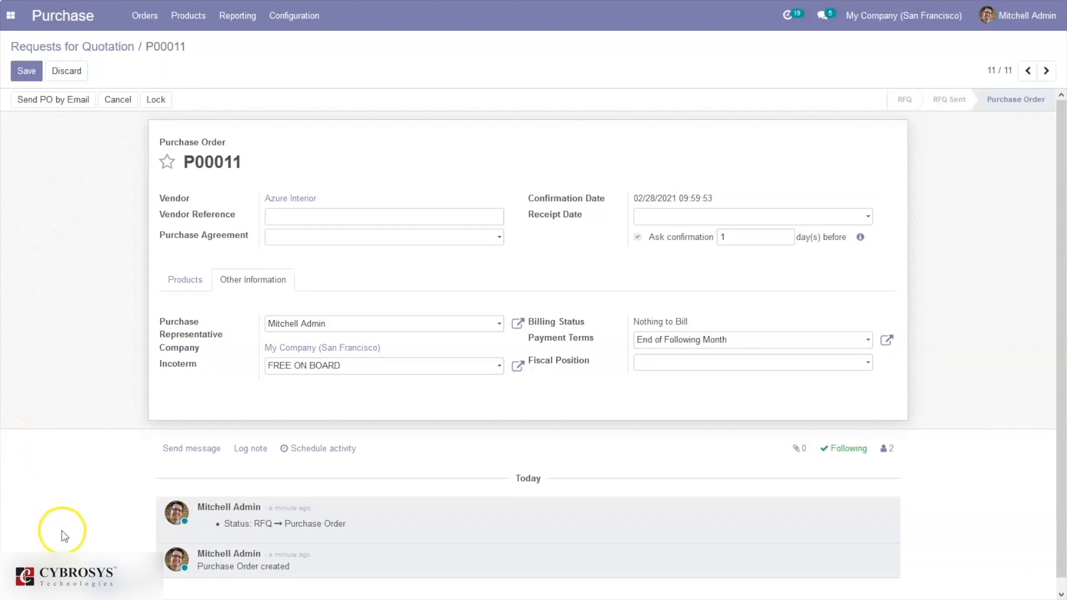